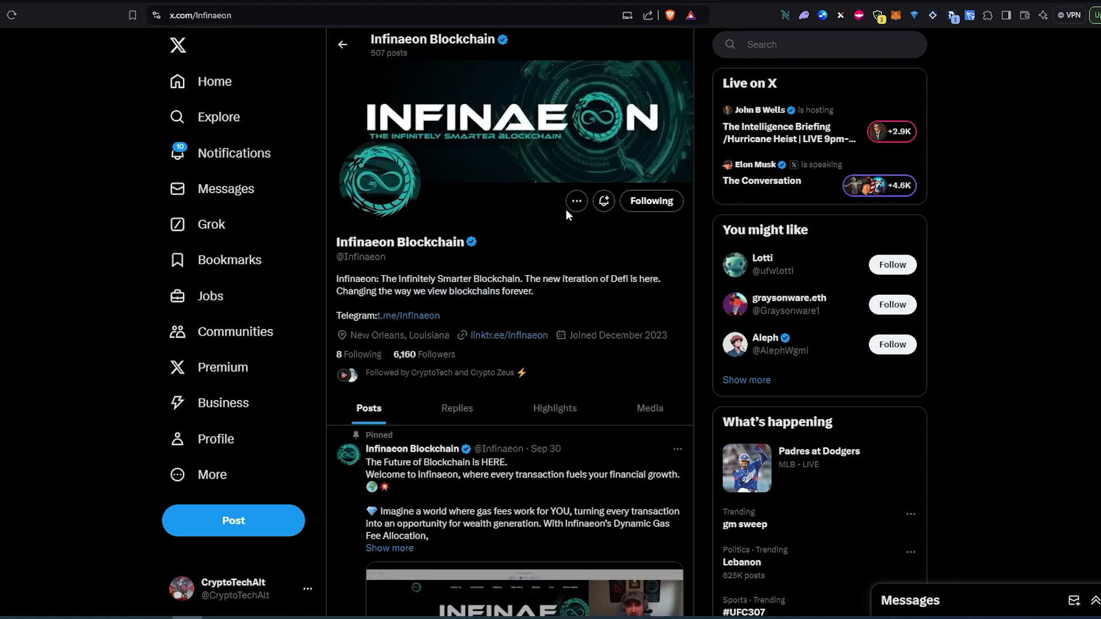
pyautogui.moveTo(548, 246)
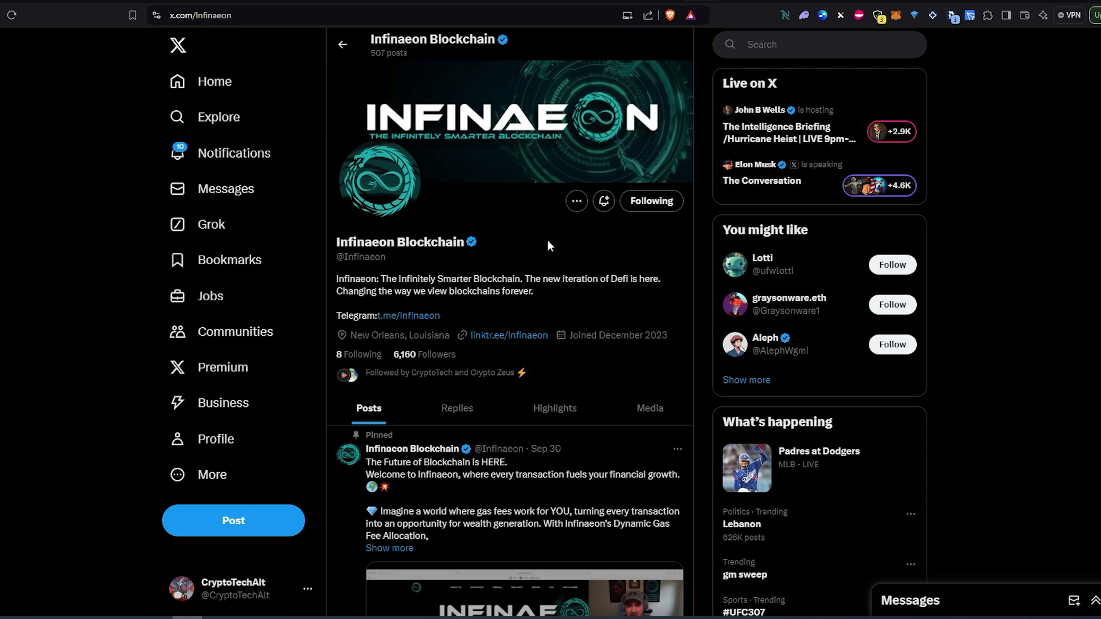
pyautogui.moveTo(429, 303)
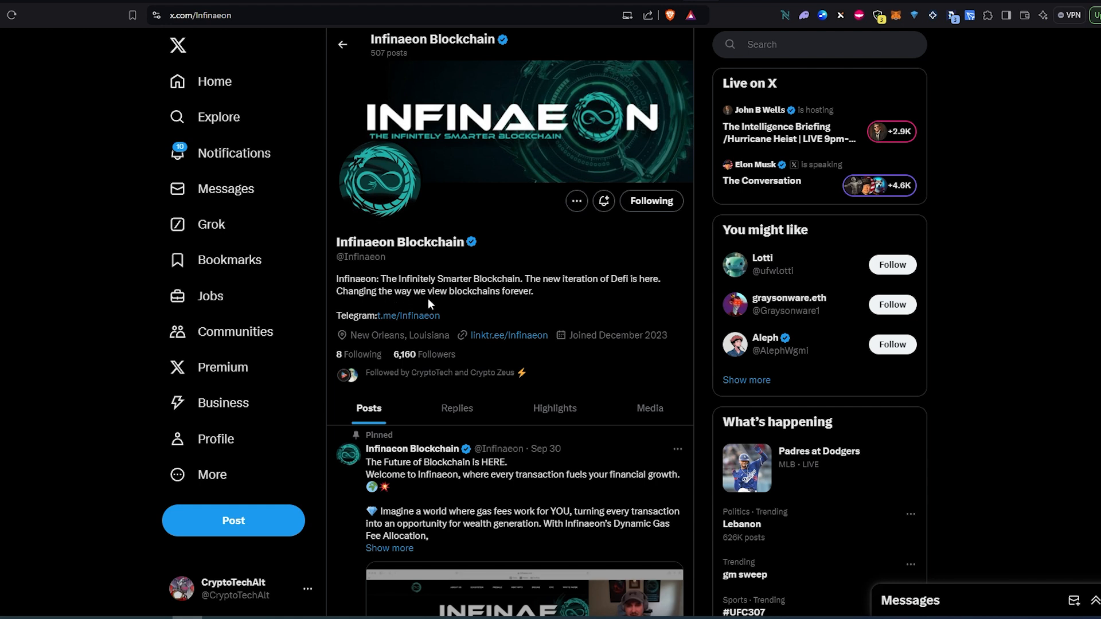
pyautogui.moveTo(542, 304)
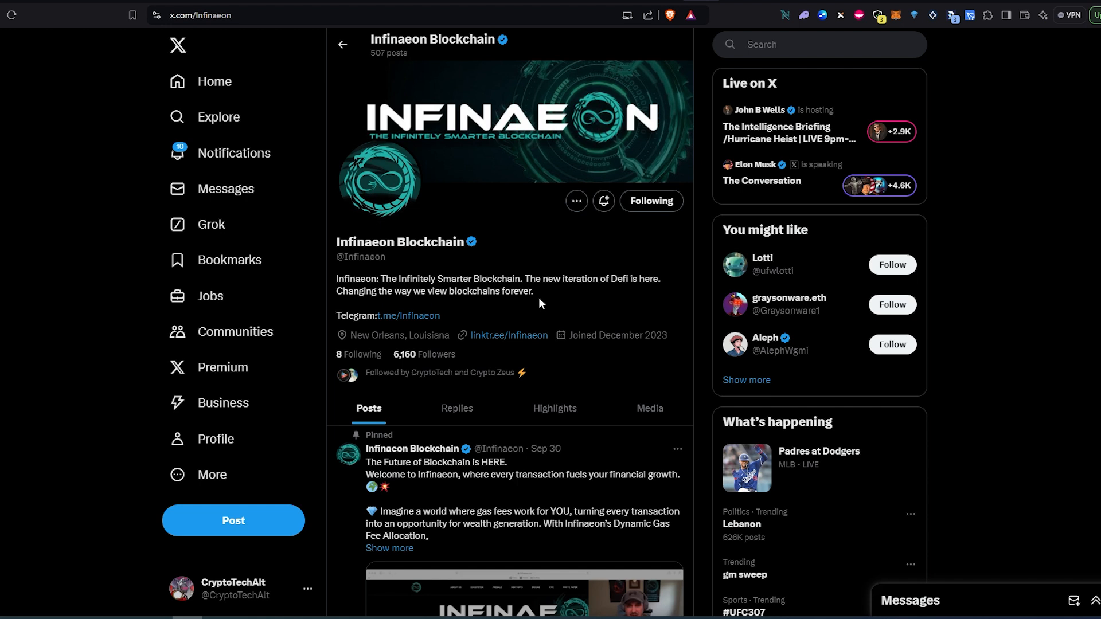
pyautogui.moveTo(518, 346)
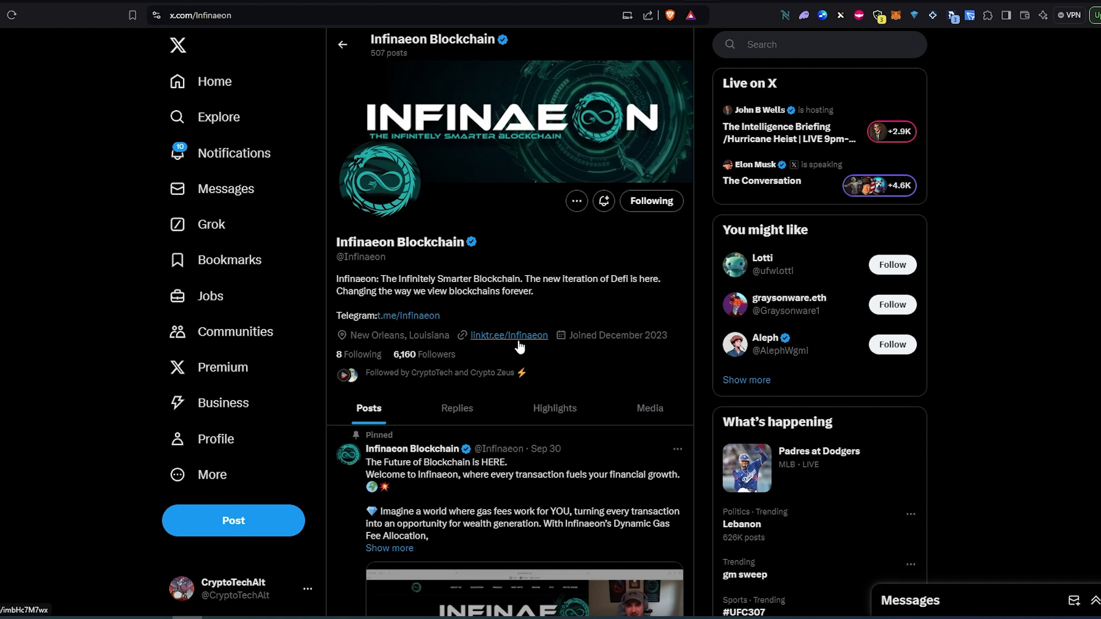
pyautogui.moveTo(651, 112)
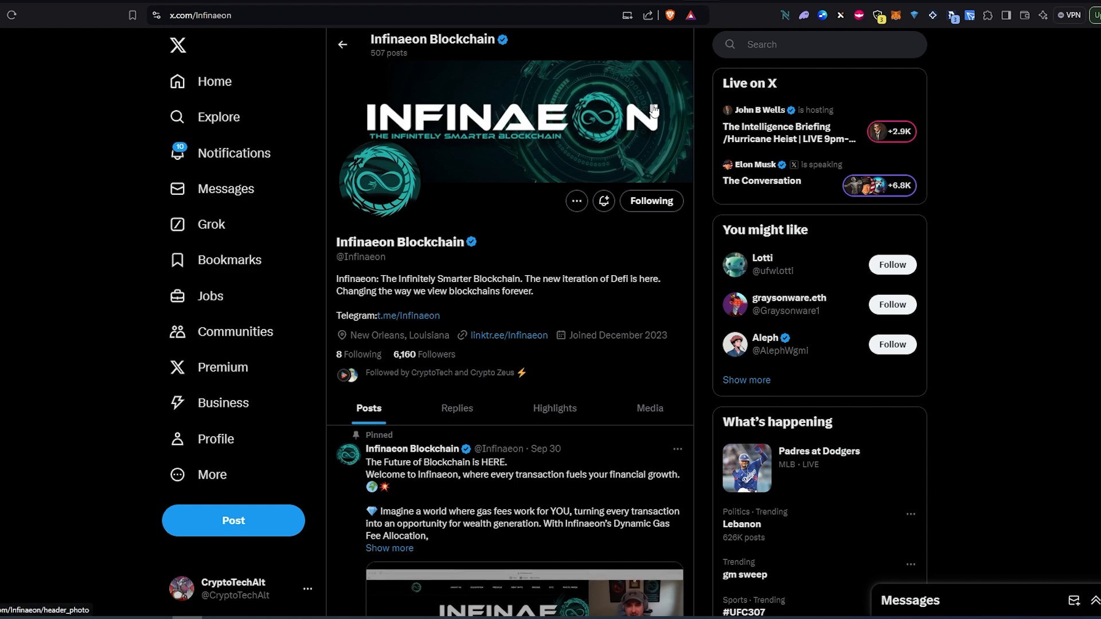
# Step: Open linktr.ee/Infinaeon from the bio and browse its full link list, including Defi Shaun and Krypton Calls
pyautogui.click(511, 335)
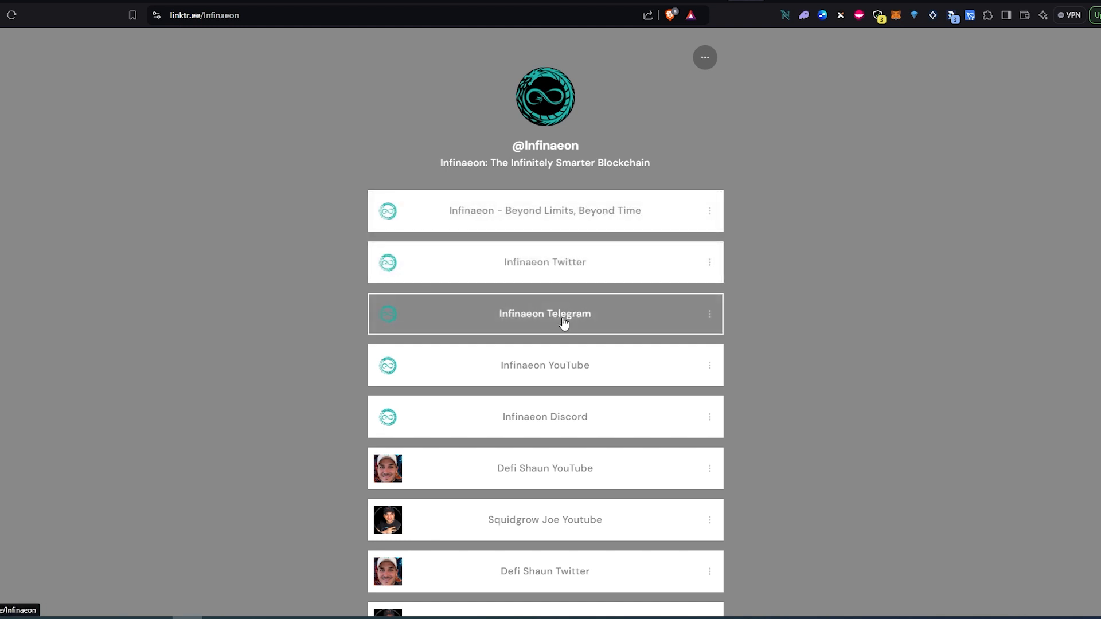
pyautogui.scroll(-3)
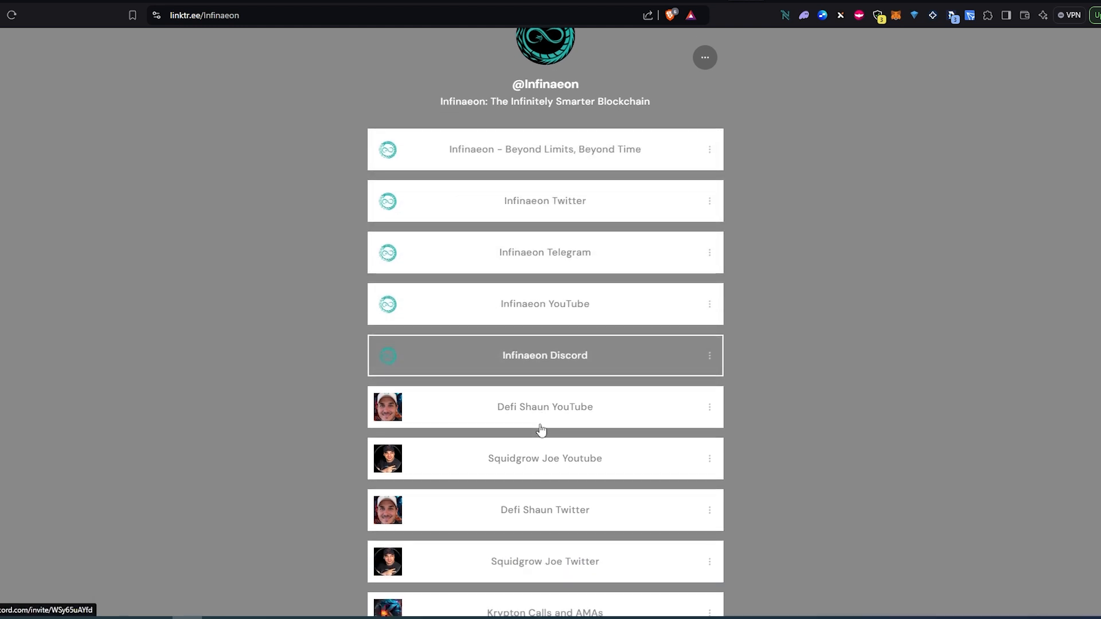
pyautogui.scroll(-3)
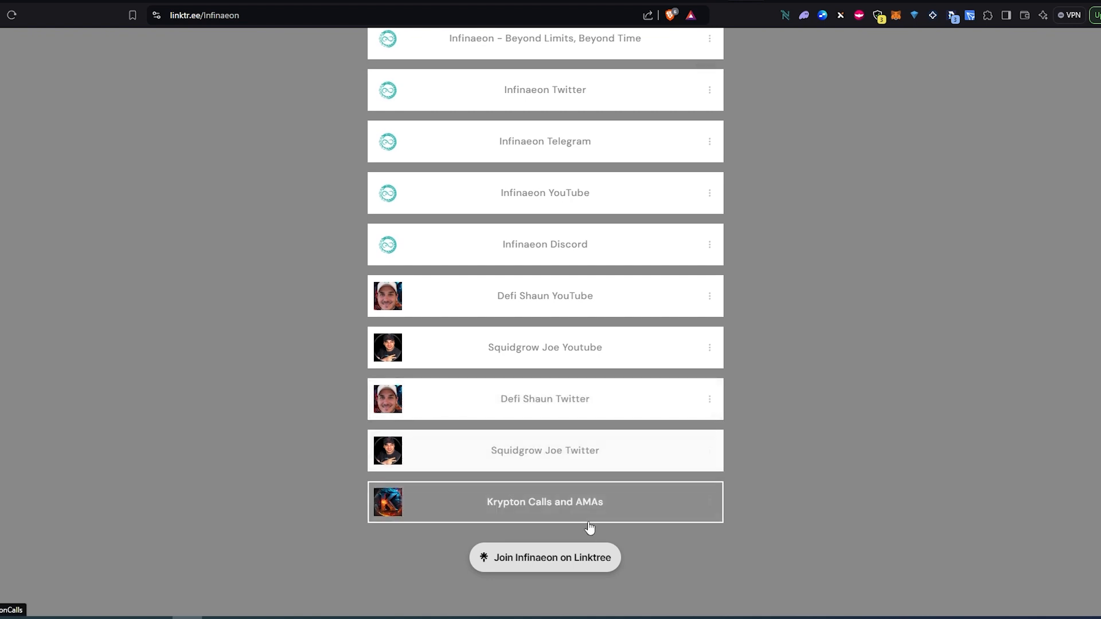
pyautogui.scroll(3)
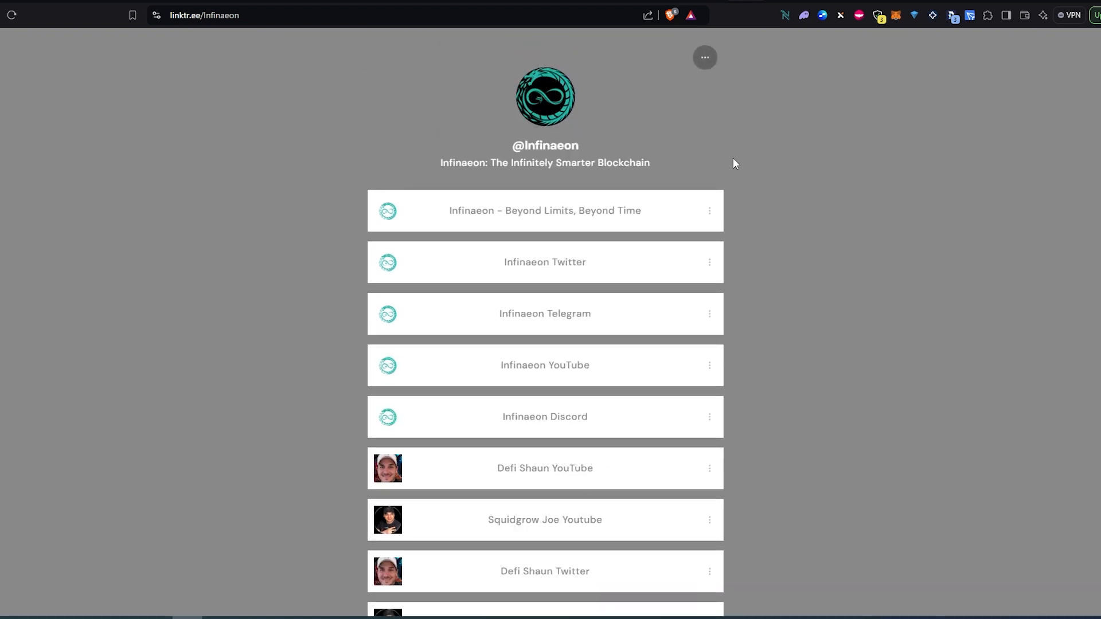
# Step: Open the 'Infinaeon - Beyond Limits, Beyond Time' site, watch the hero video and reach the Buy Now / Mint NFTs presale banner
pyautogui.click(545, 211)
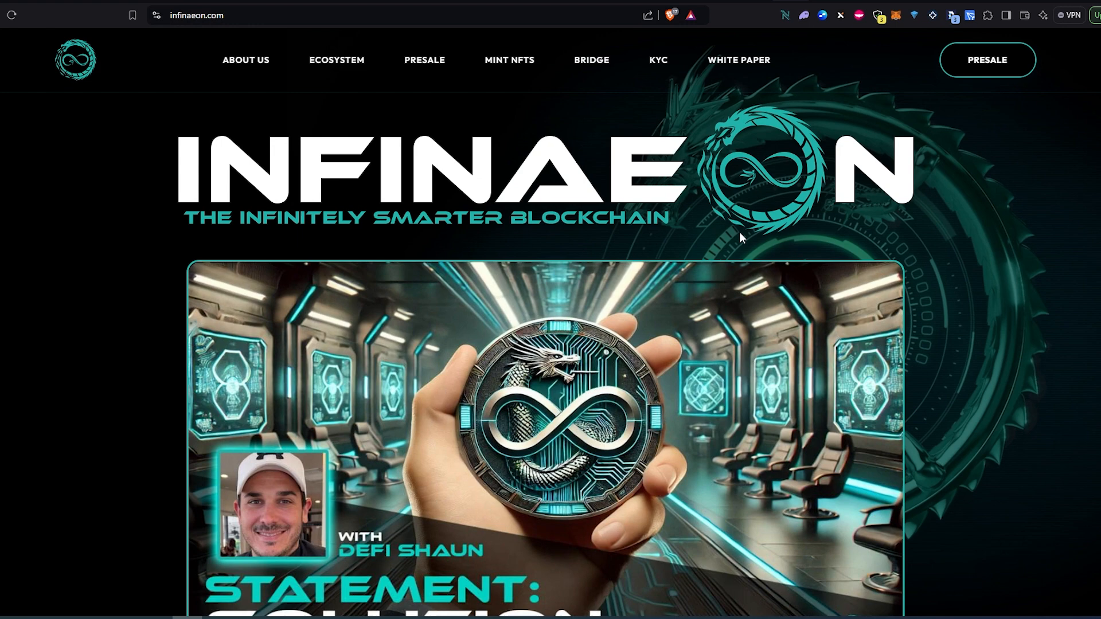
pyautogui.scroll(-3)
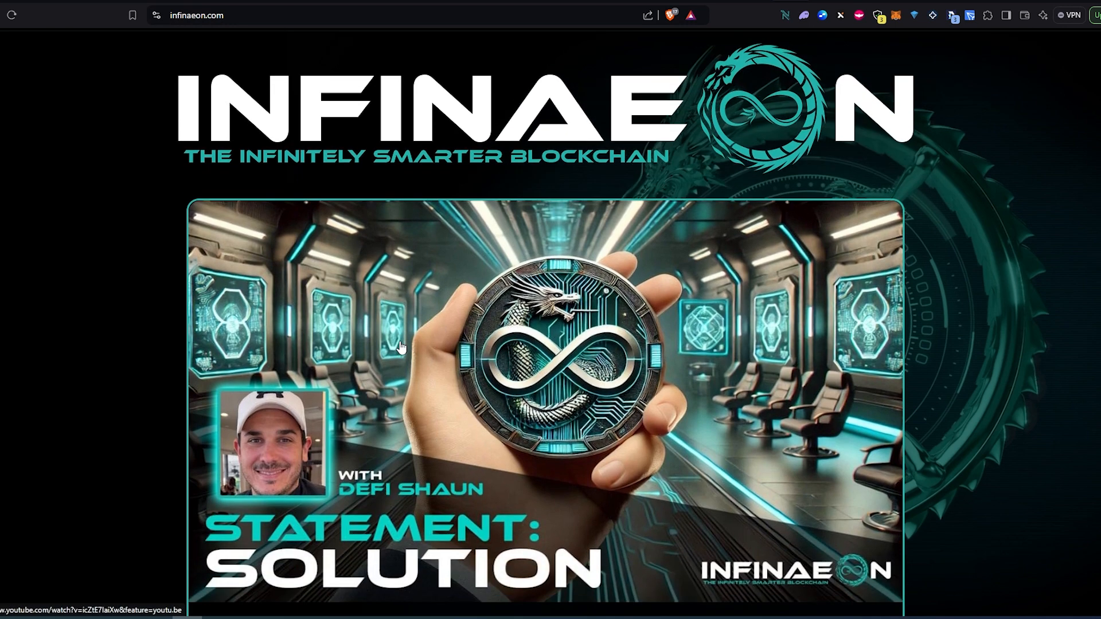
pyautogui.scroll(-3)
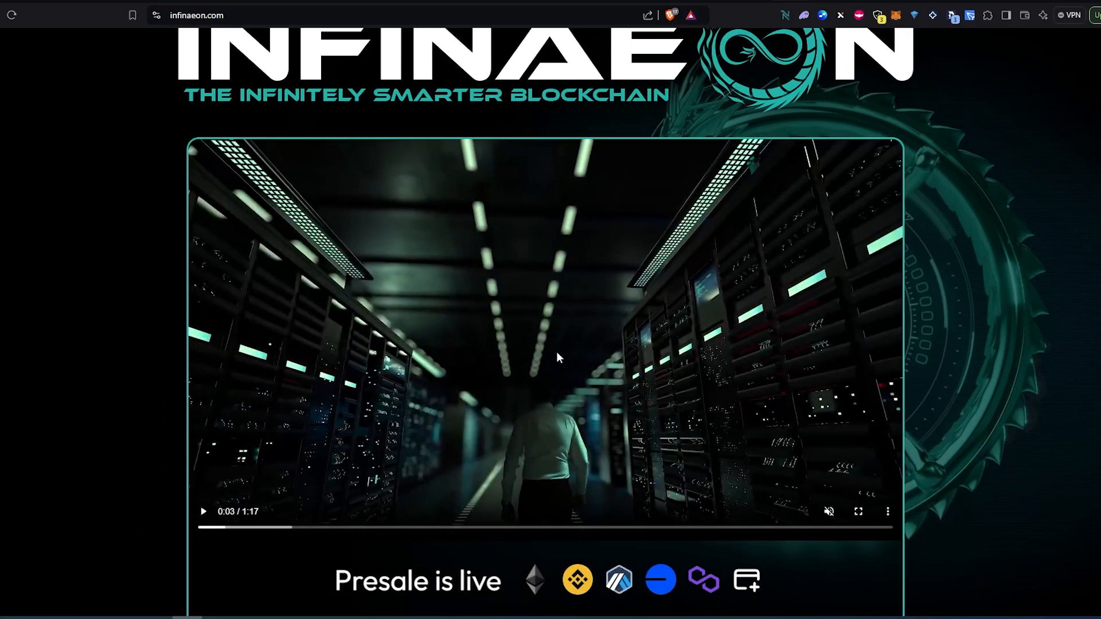
pyautogui.scroll(-3)
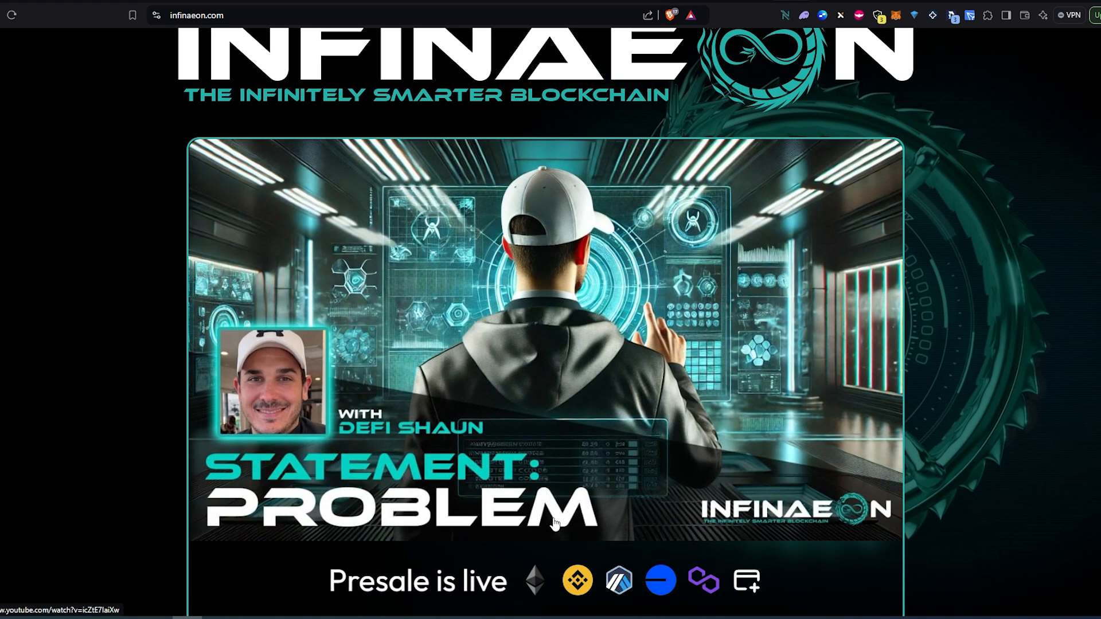
pyautogui.moveTo(808, 594)
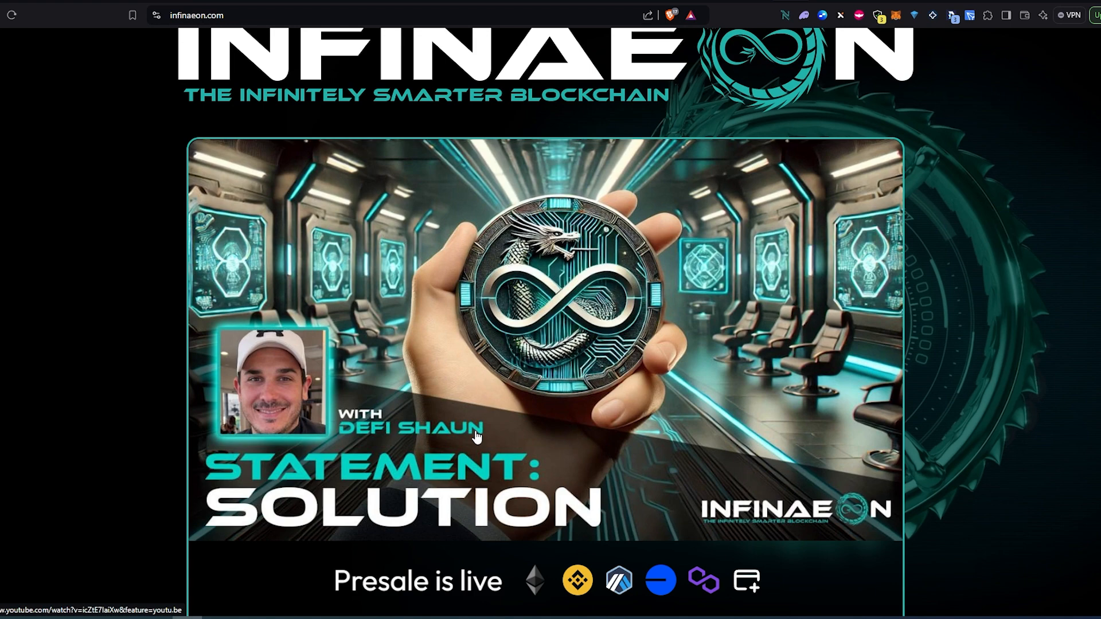
pyautogui.moveTo(445, 454)
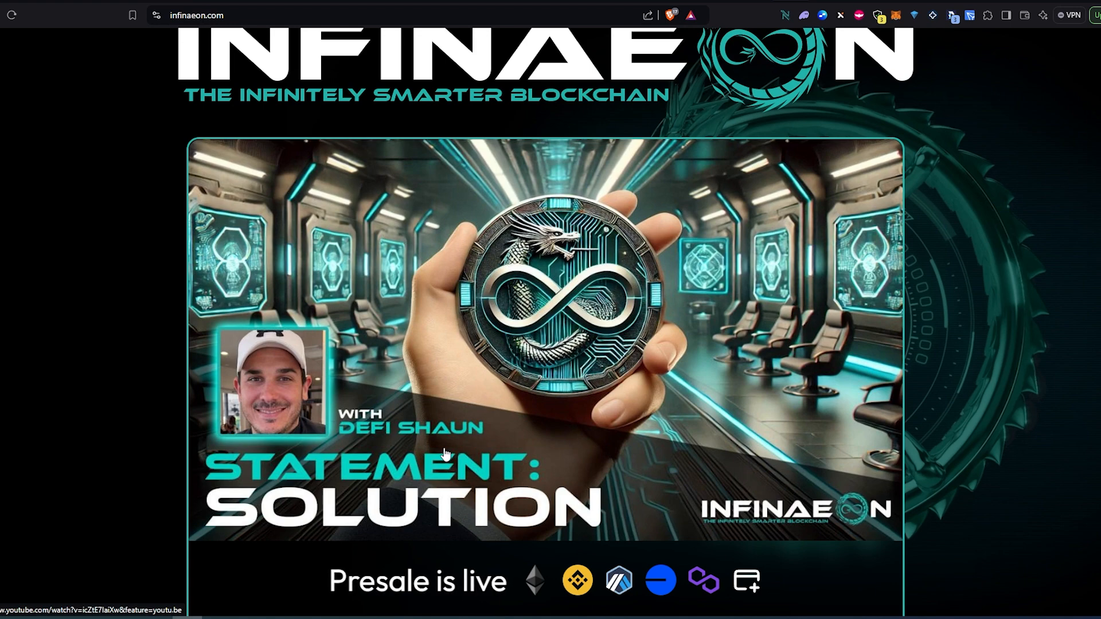
pyautogui.scroll(-3)
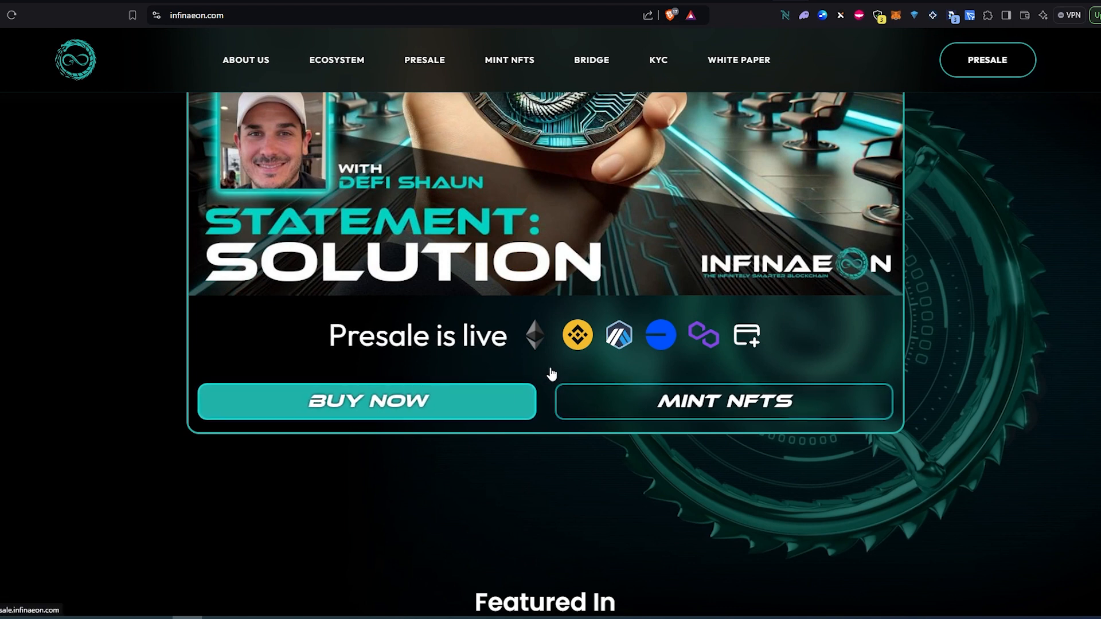
# Step: Browse the Featured In press carousel and continue down to the About Infinaeon description
pyautogui.scroll(-3)
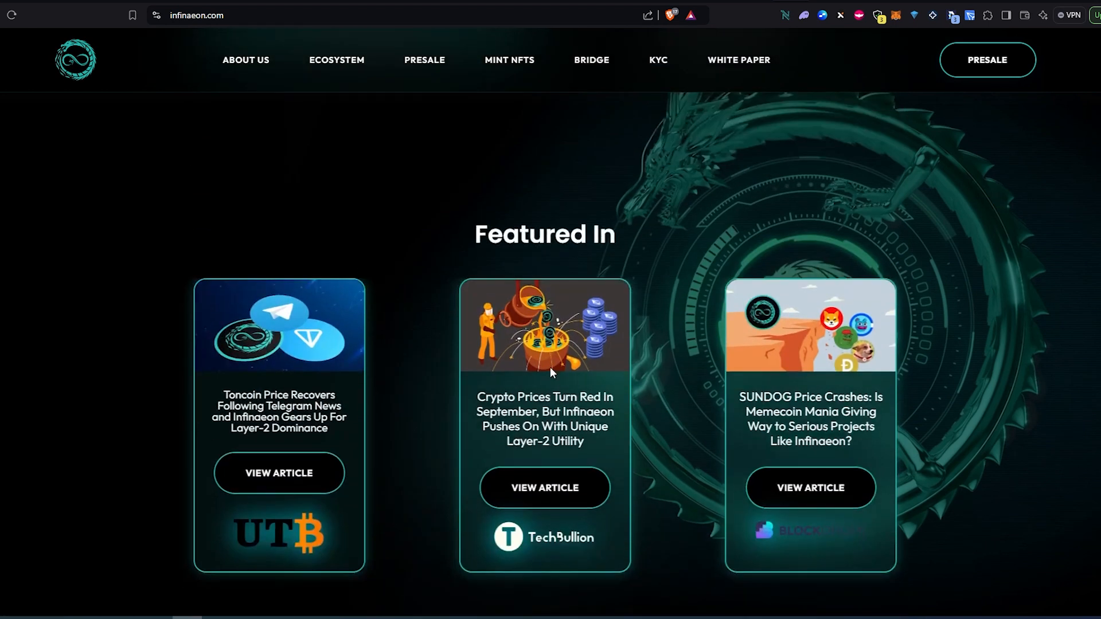
pyautogui.scroll(-3)
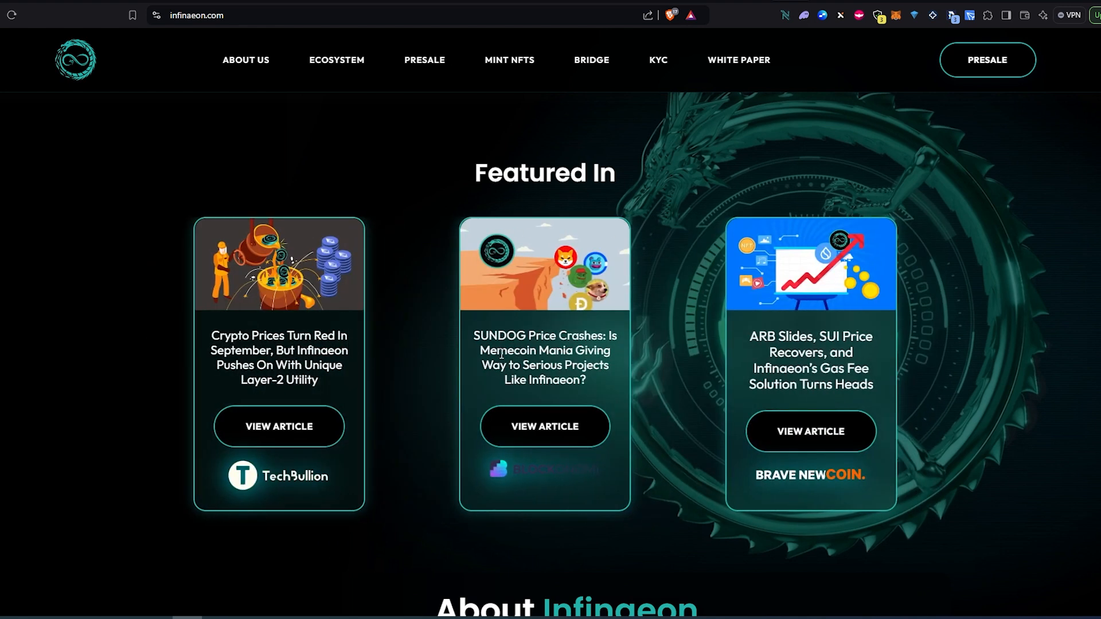
pyautogui.moveTo(439, 361)
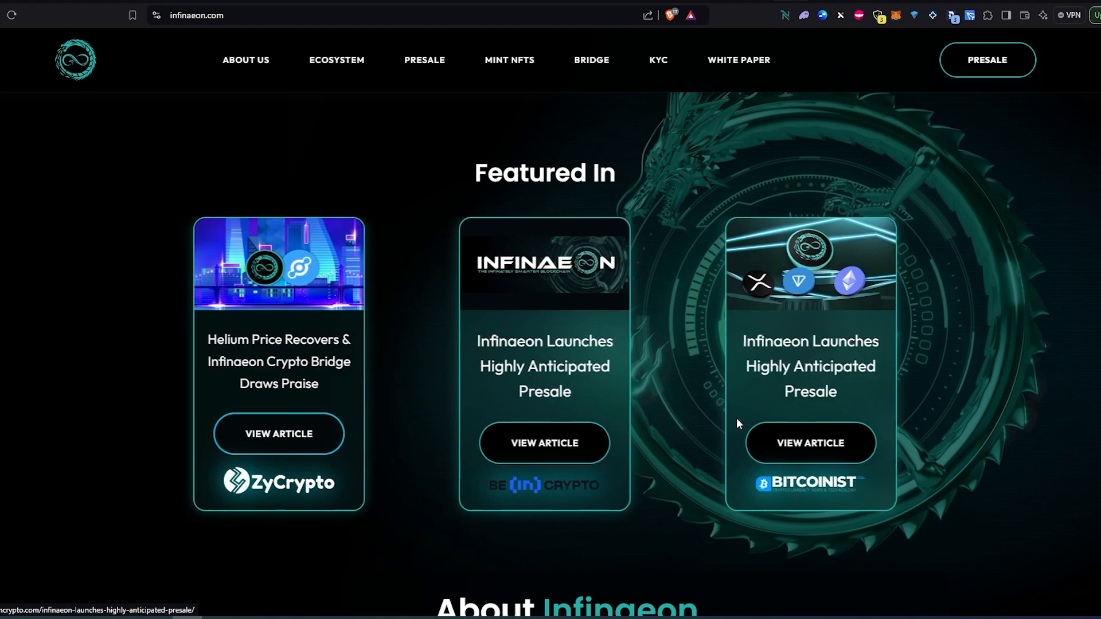
pyautogui.scroll(-3)
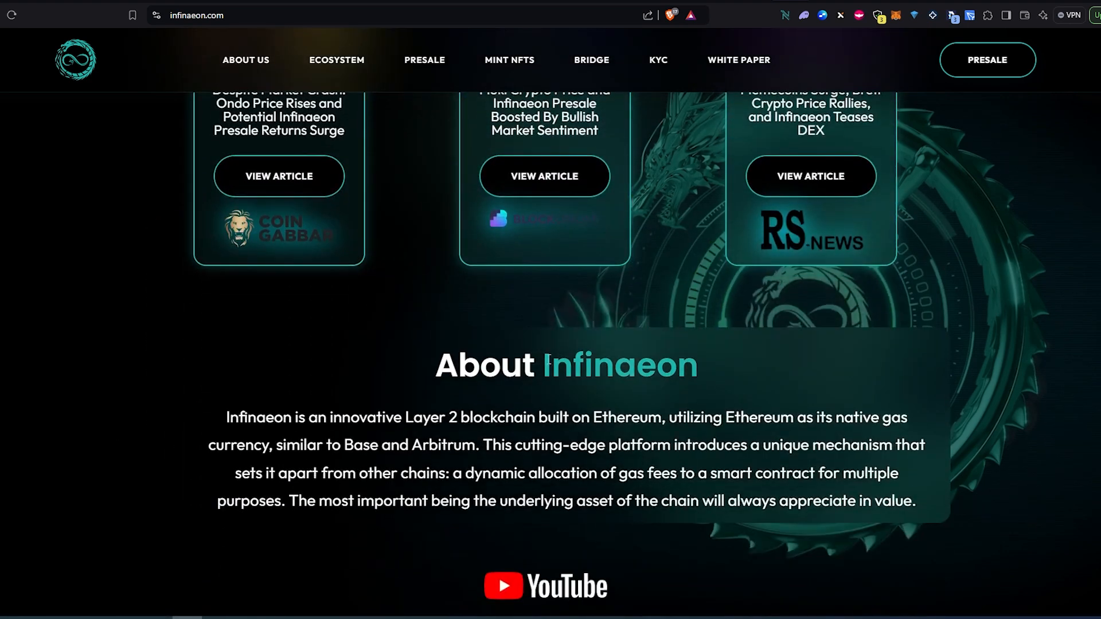
pyautogui.scroll(-3)
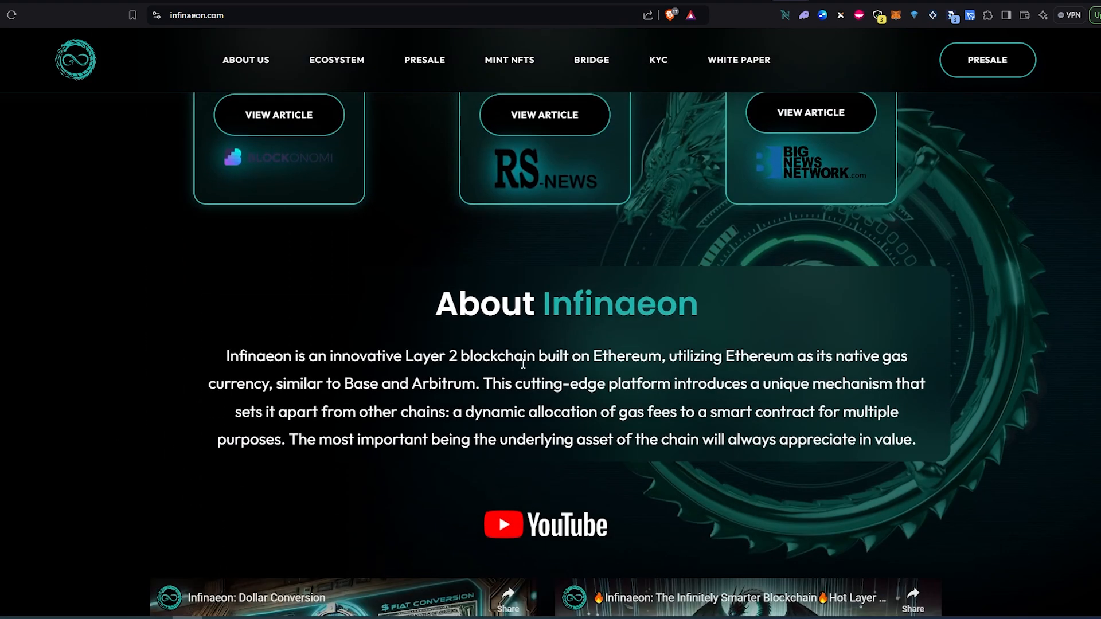
pyautogui.scroll(-3)
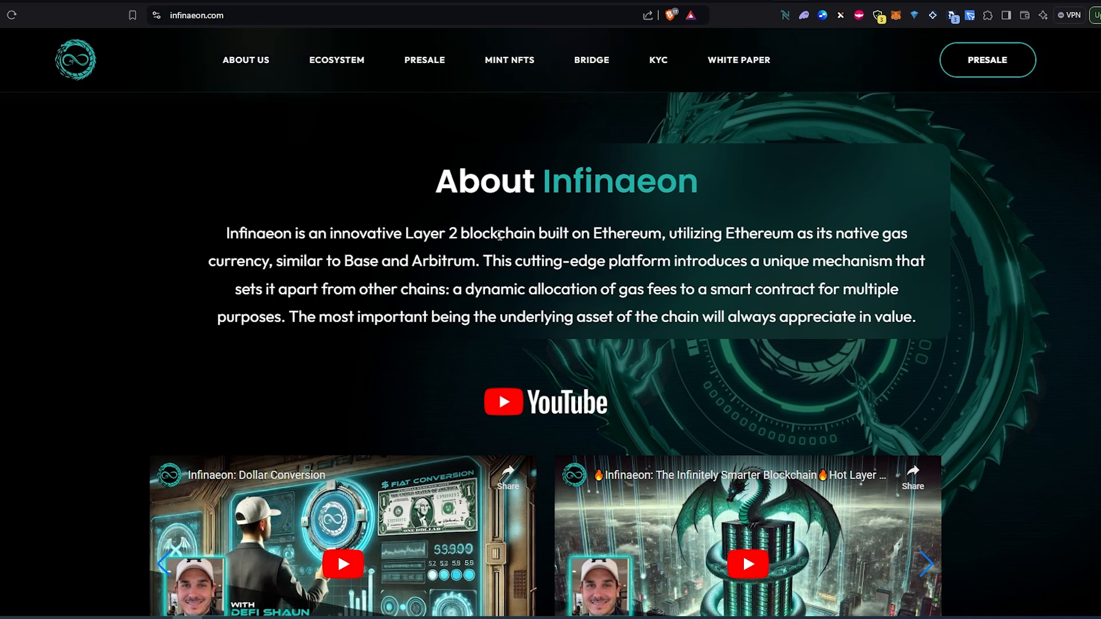
pyautogui.moveTo(649, 253)
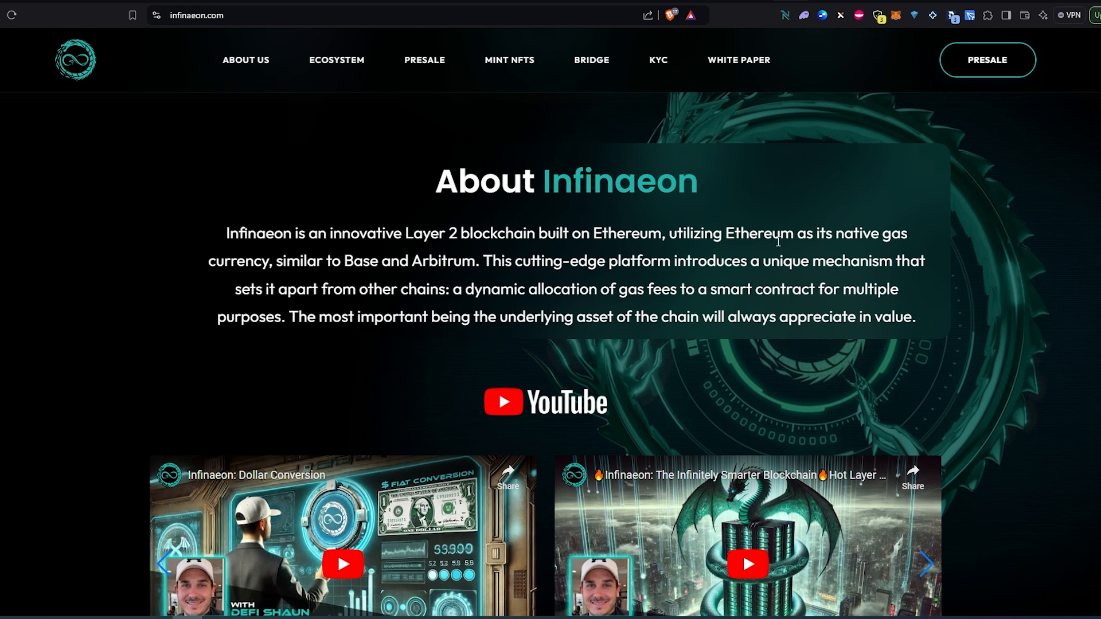
pyautogui.moveTo(415, 269)
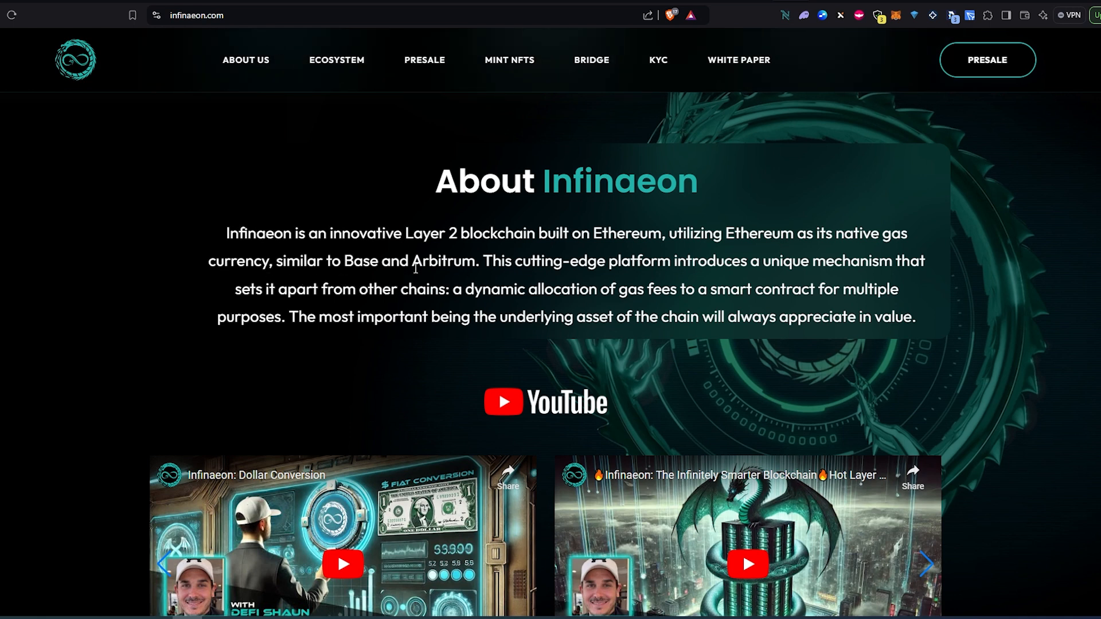
pyautogui.moveTo(501, 263)
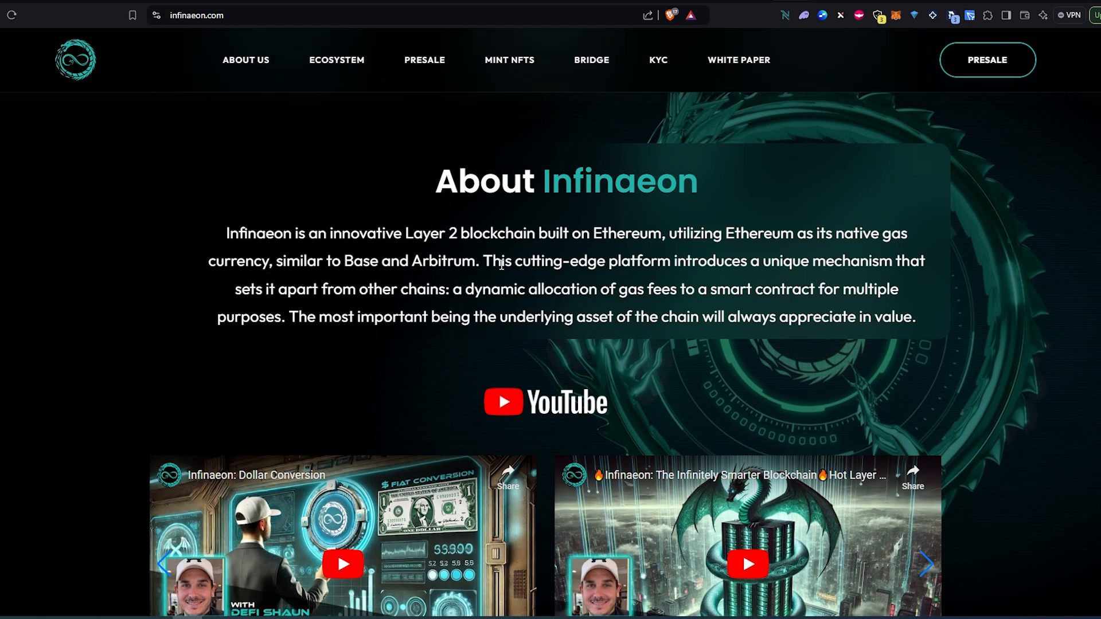
pyautogui.moveTo(759, 262)
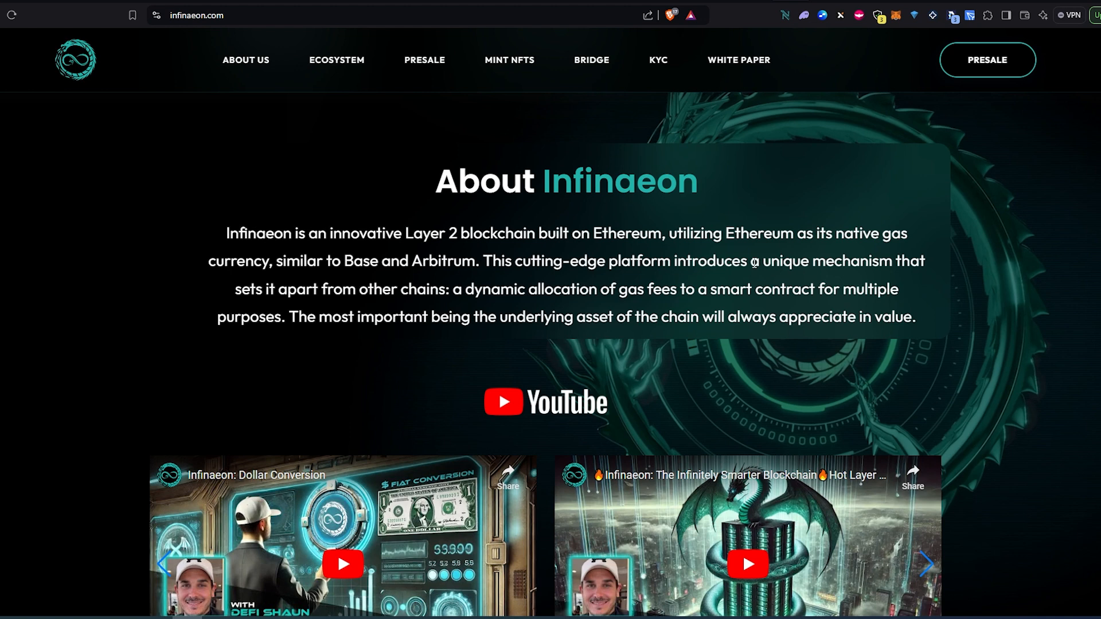
pyautogui.moveTo(324, 311)
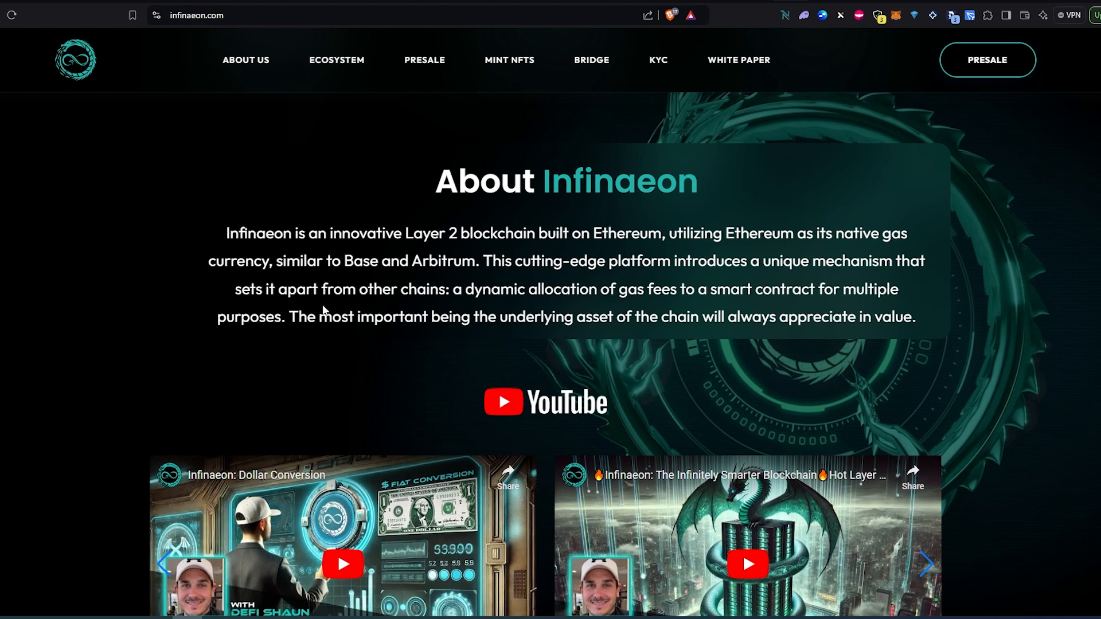
pyautogui.moveTo(501, 296)
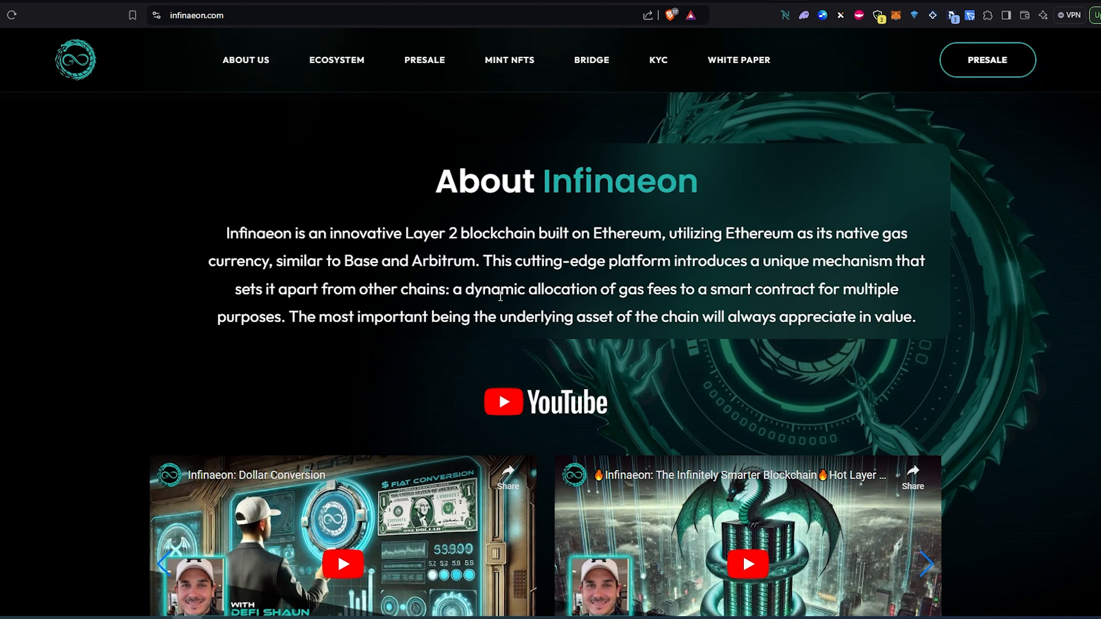
pyautogui.moveTo(719, 294)
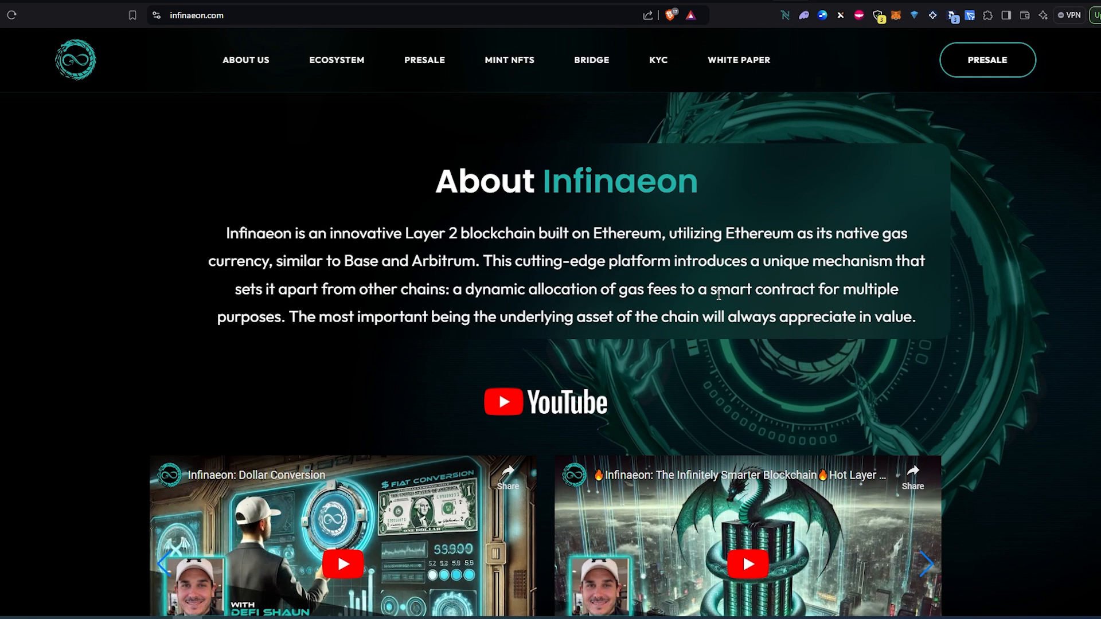
pyautogui.moveTo(276, 344)
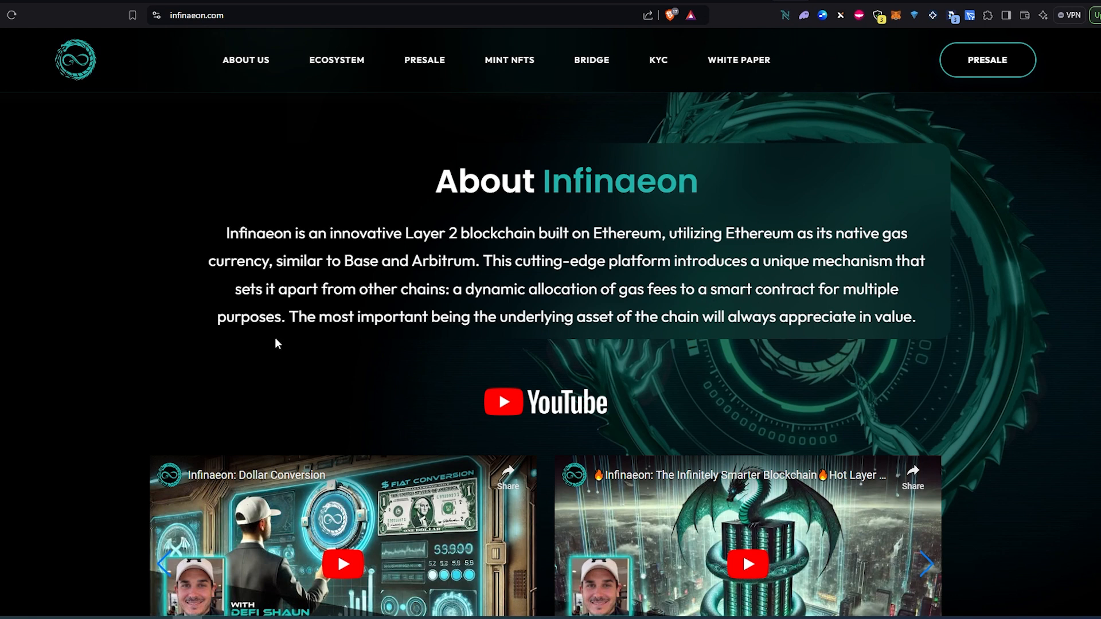
pyautogui.moveTo(397, 337)
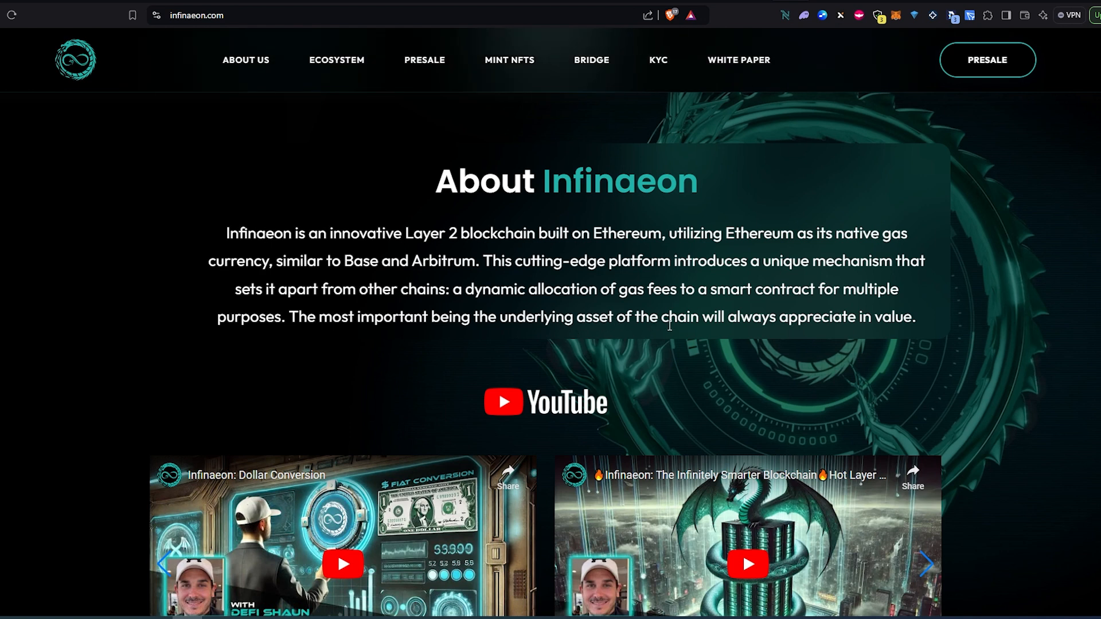
# Step: Scroll the two embedded Infinaeon YouTube videos fully into view below the About text
pyautogui.scroll(-3)
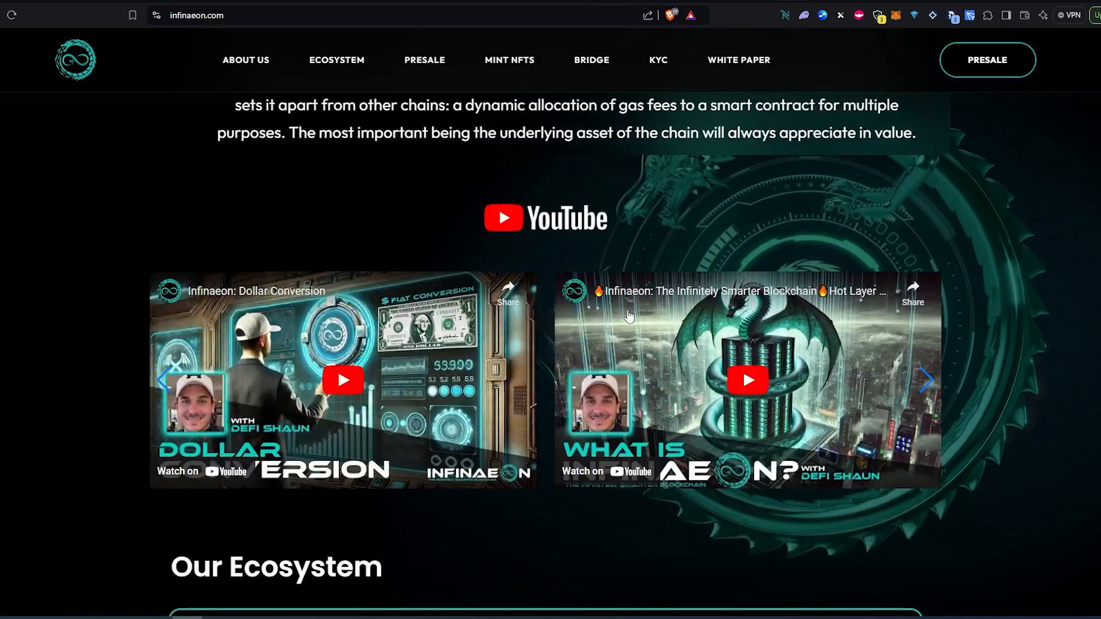
pyautogui.moveTo(382, 243)
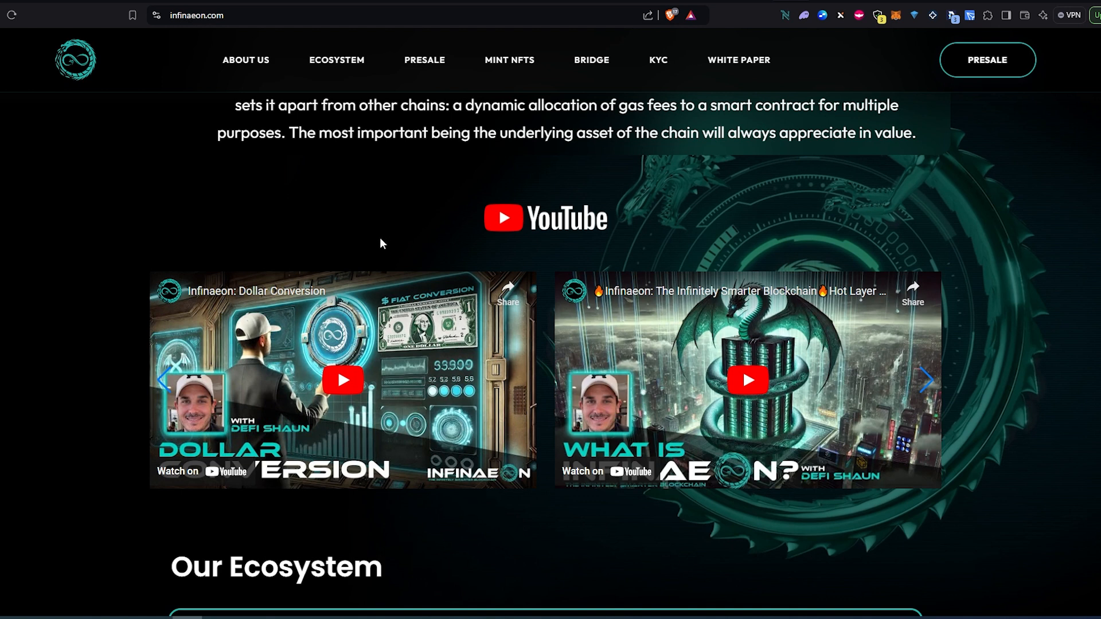
pyautogui.moveTo(388, 268)
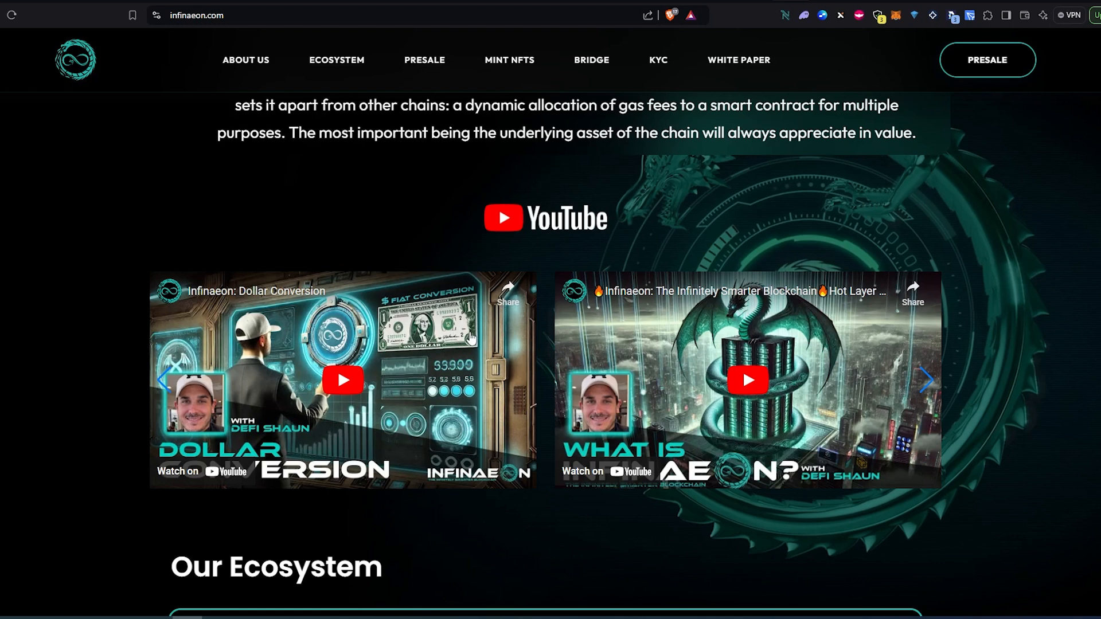
pyautogui.moveTo(568, 357)
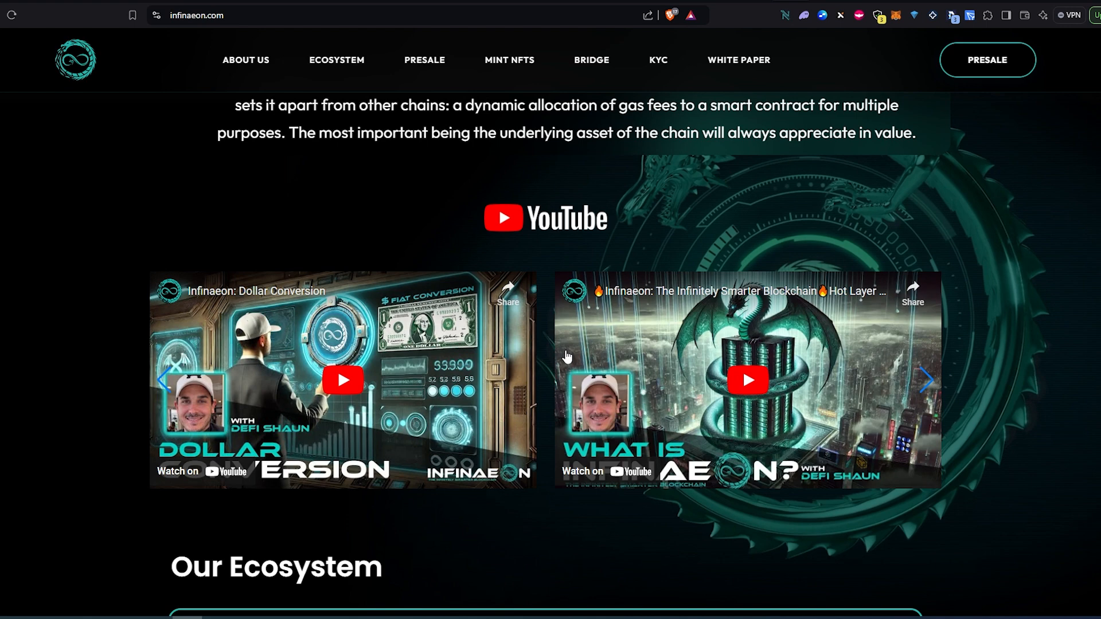
pyautogui.scroll(-3)
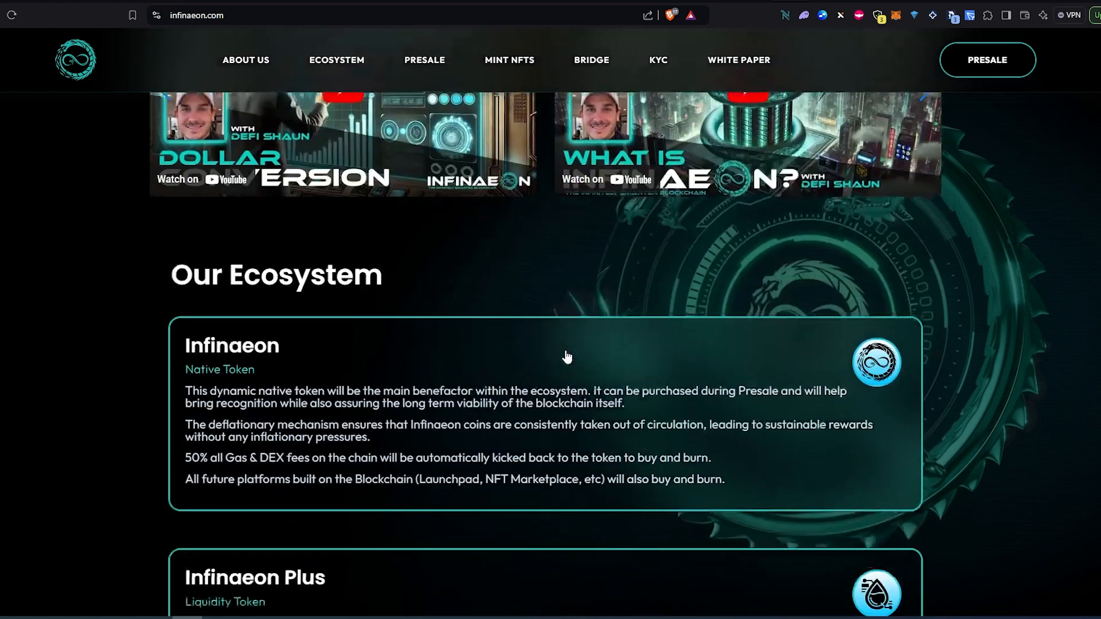
# Step: Scroll to Our Ecosystem showing the Infinaeon native token and Infinaeon Plus liquidity token descriptions
pyautogui.scroll(-3)
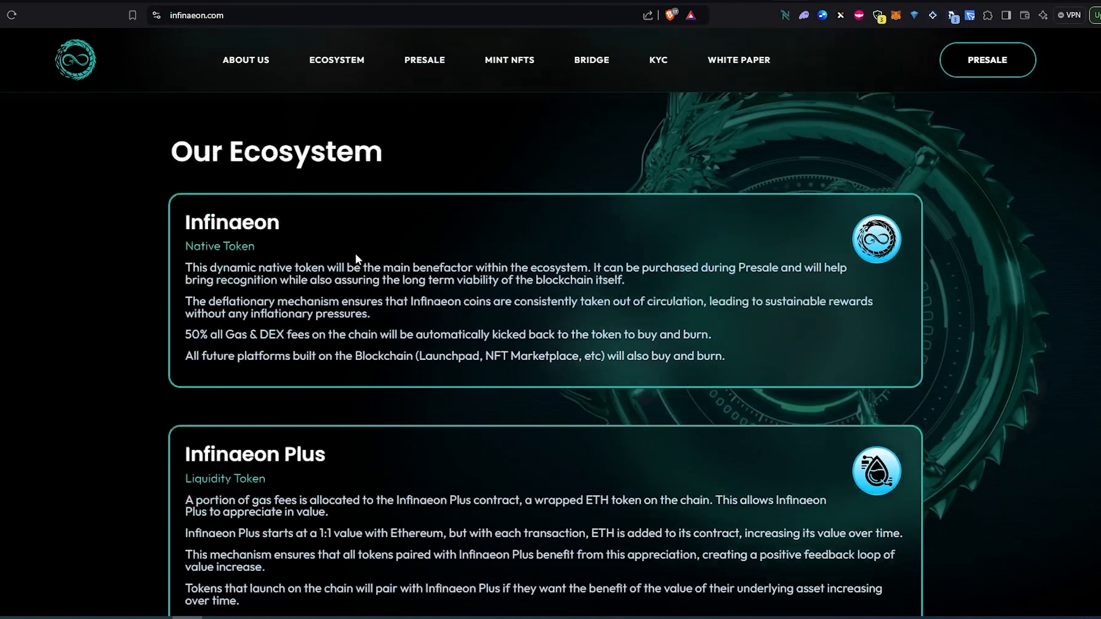
pyautogui.scroll(-3)
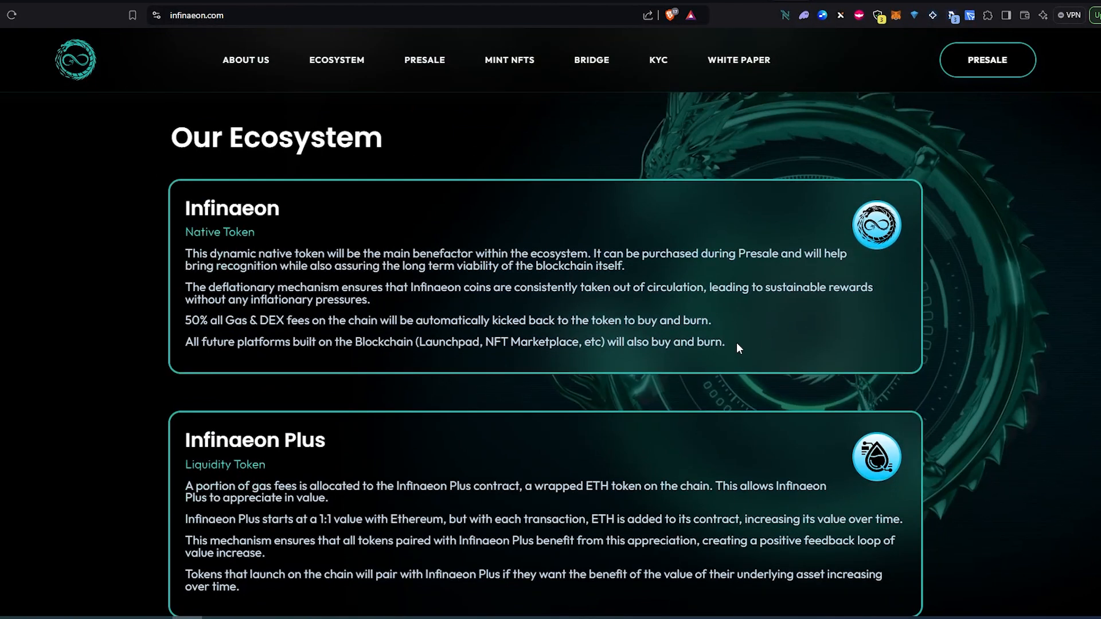
pyautogui.moveTo(474, 314)
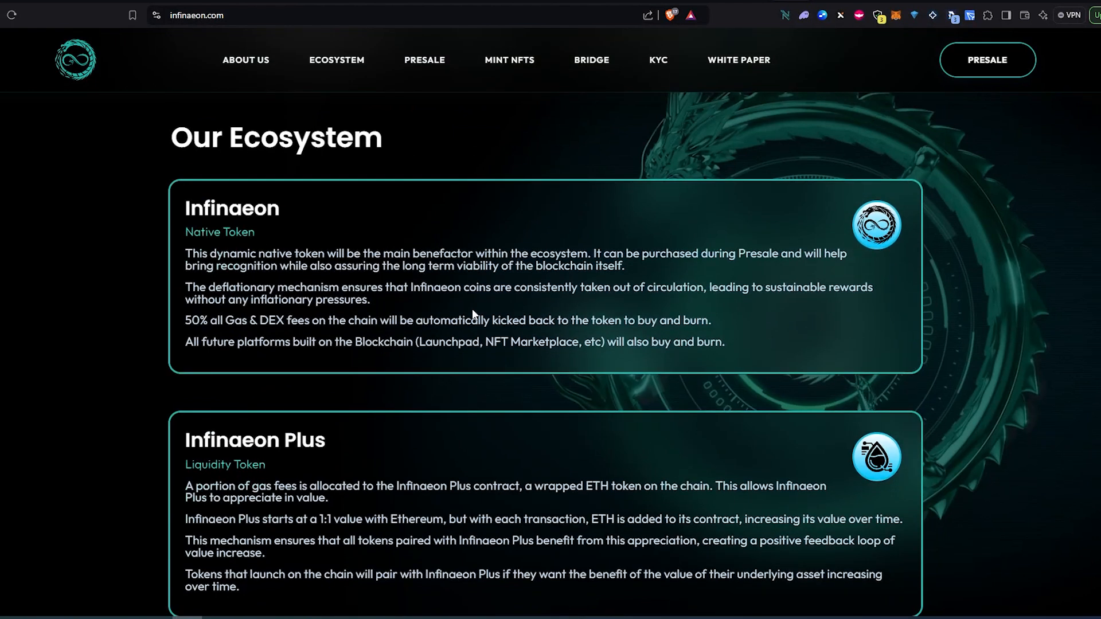
pyautogui.moveTo(194, 227)
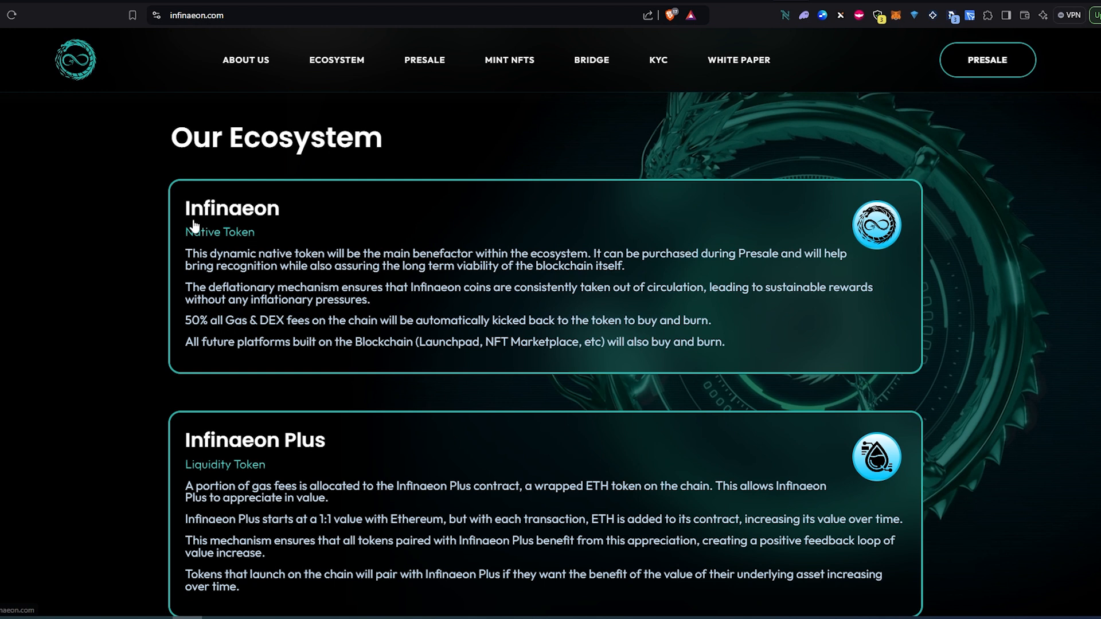
pyautogui.moveTo(246, 302)
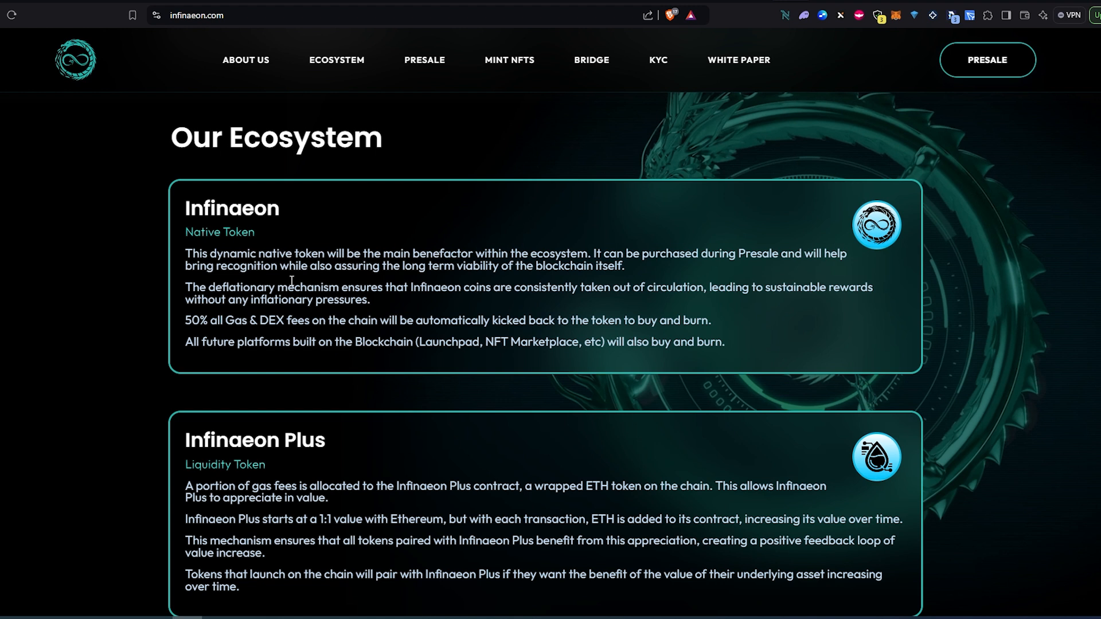
pyautogui.moveTo(302, 284)
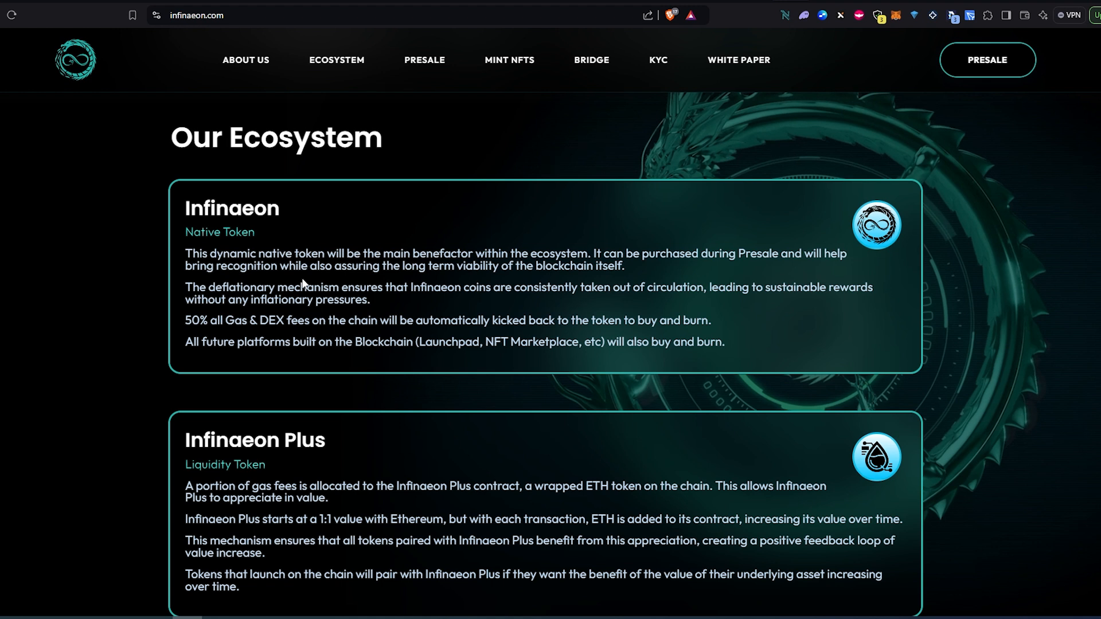
pyautogui.moveTo(321, 268)
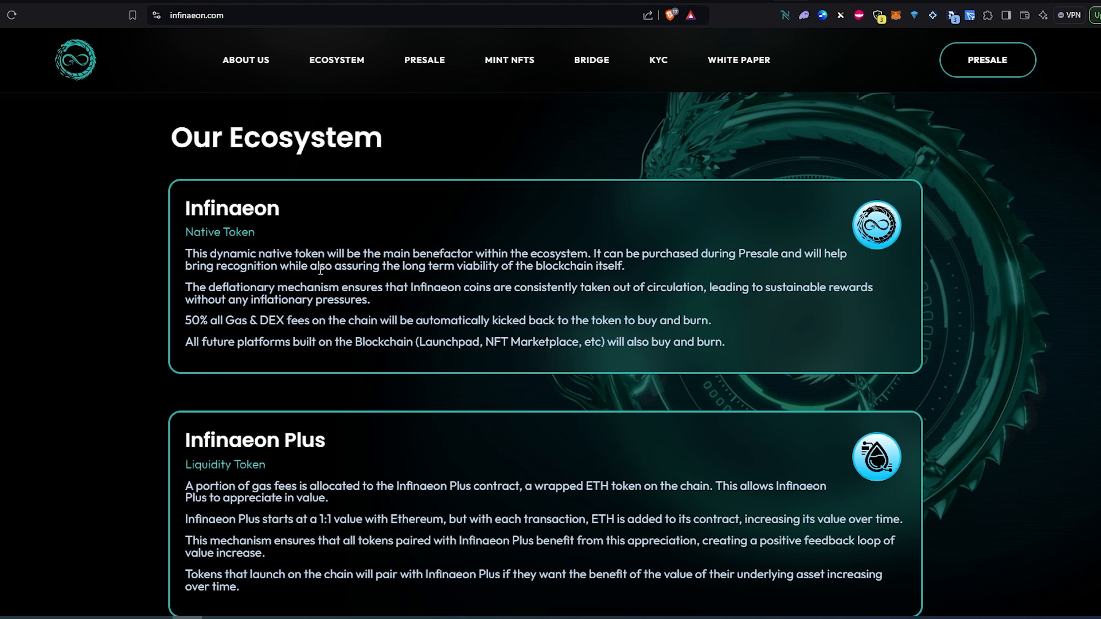
pyautogui.moveTo(384, 280)
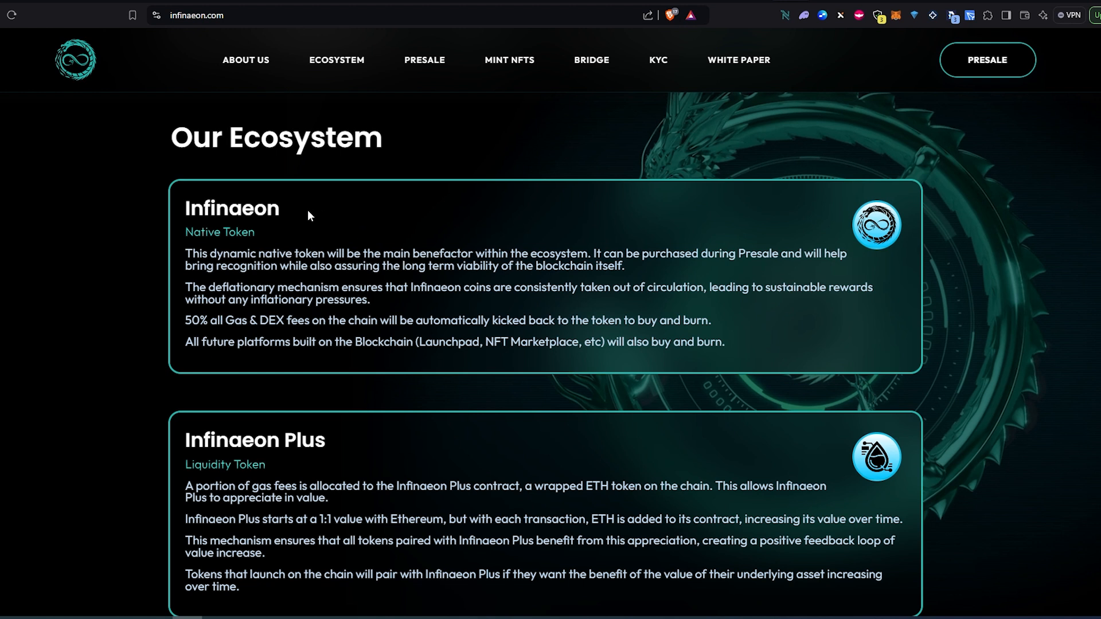
pyautogui.moveTo(316, 237)
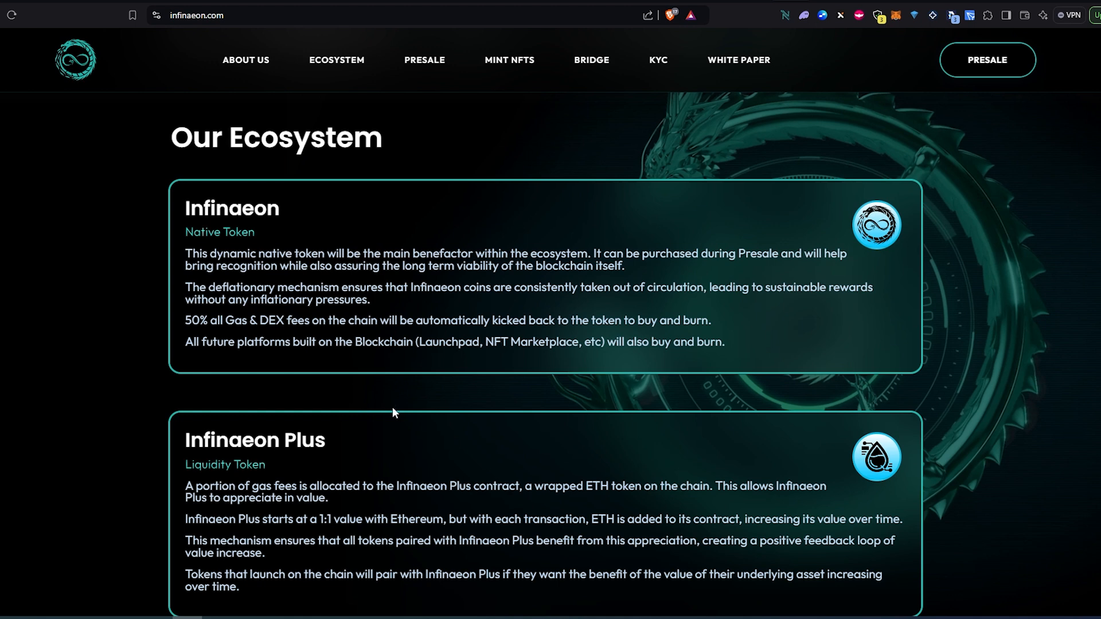
pyautogui.moveTo(303, 468)
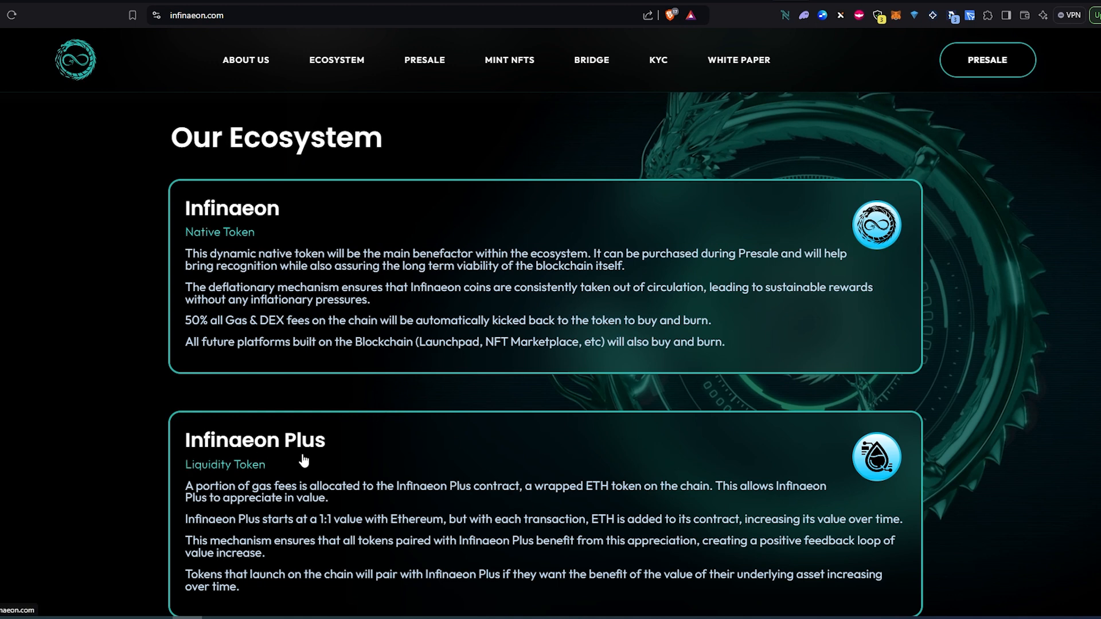
# Step: Scroll past Infinaeon Plus to the Gas Token and Bridge cards, with Infinity Swap starting below
pyautogui.scroll(-3)
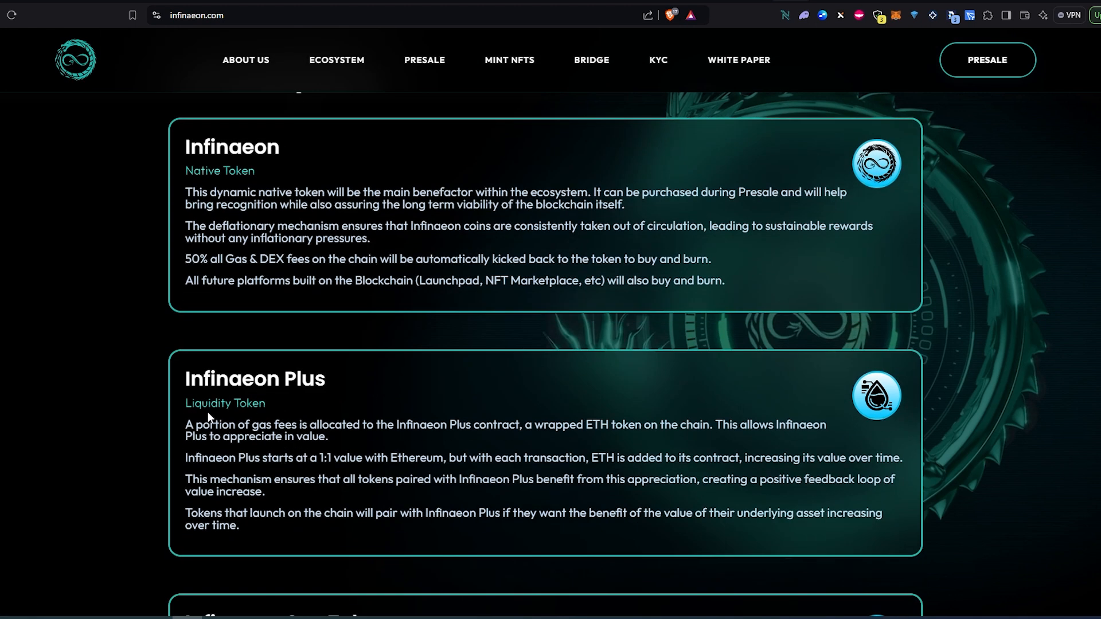
pyautogui.moveTo(202, 443)
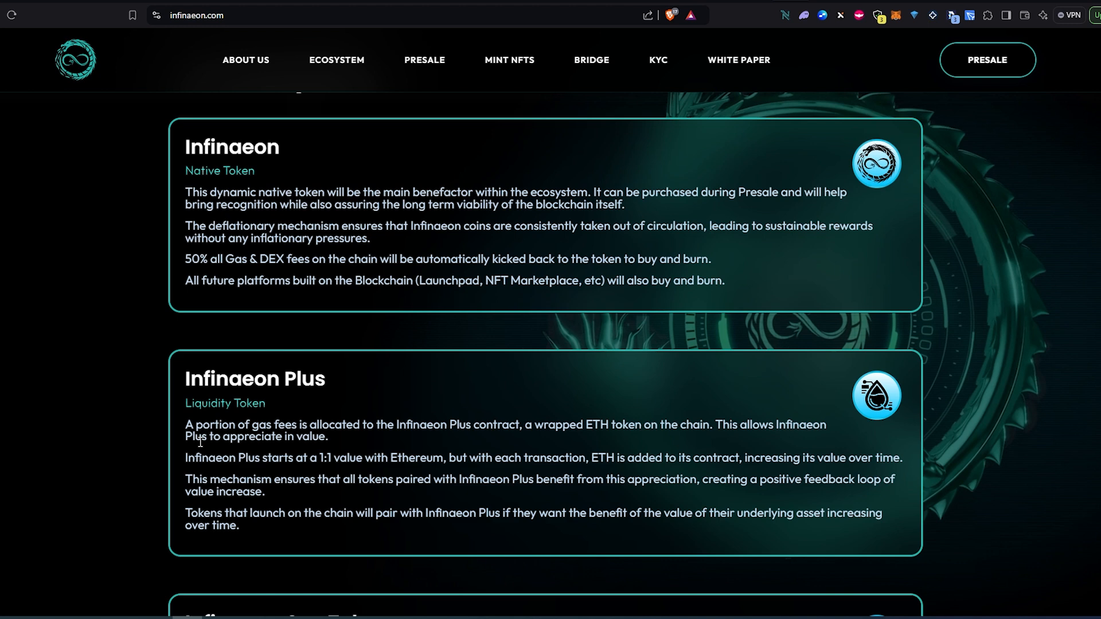
pyautogui.moveTo(271, 422)
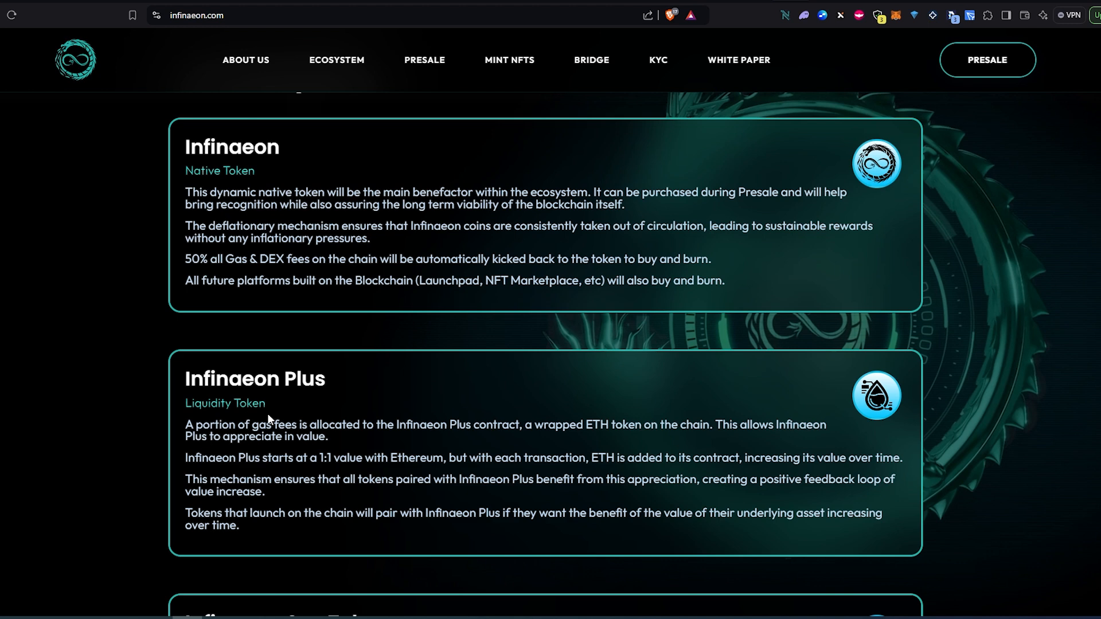
pyautogui.scroll(-3)
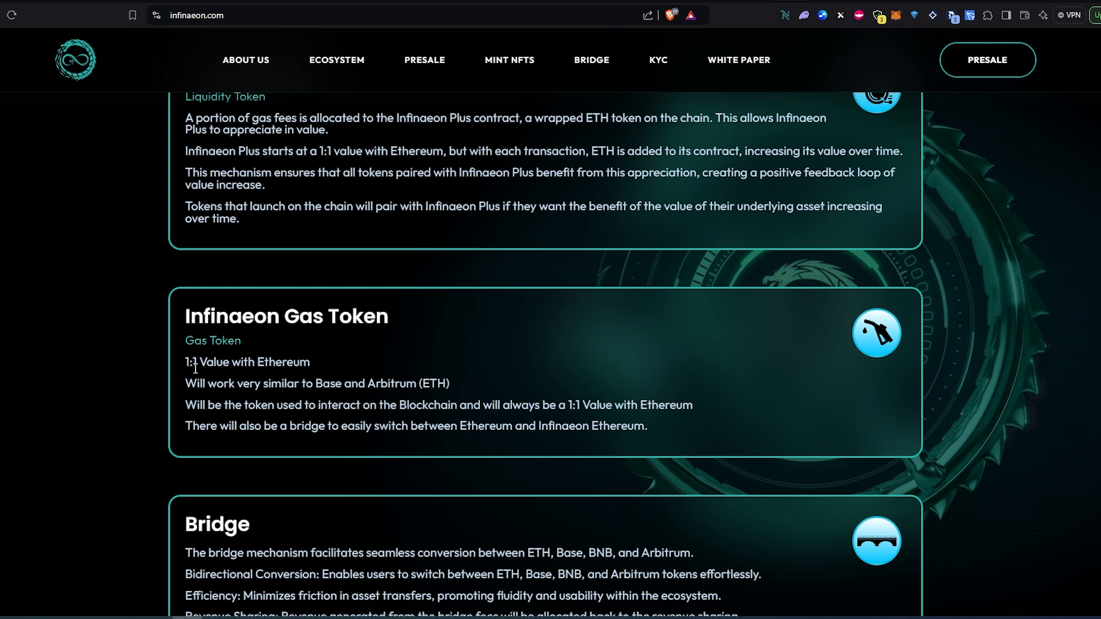
pyautogui.moveTo(323, 367)
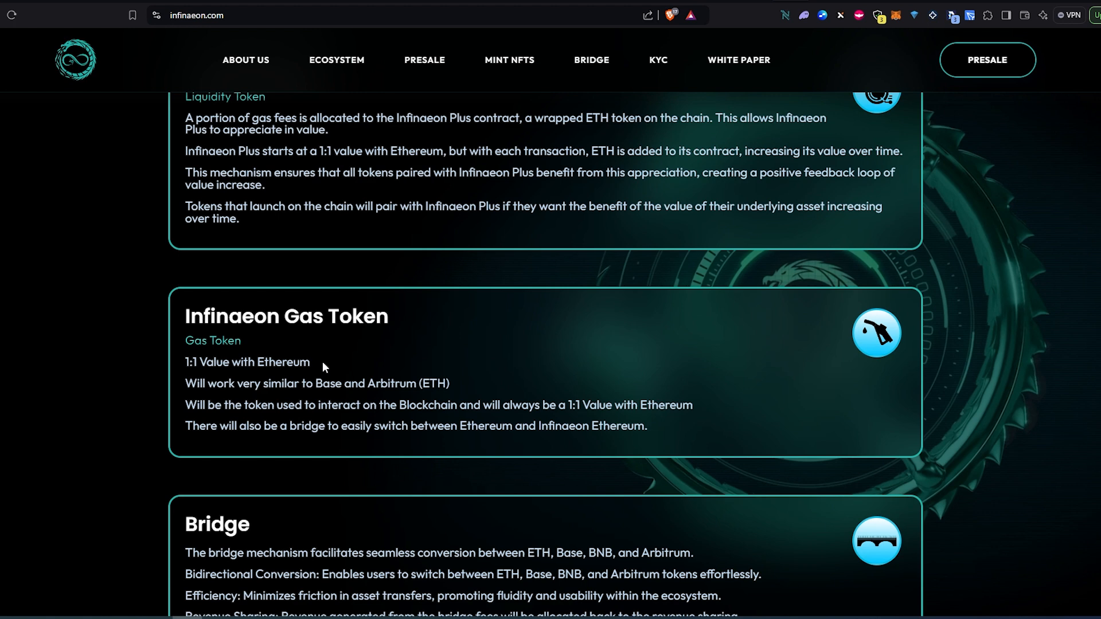
pyautogui.scroll(-3)
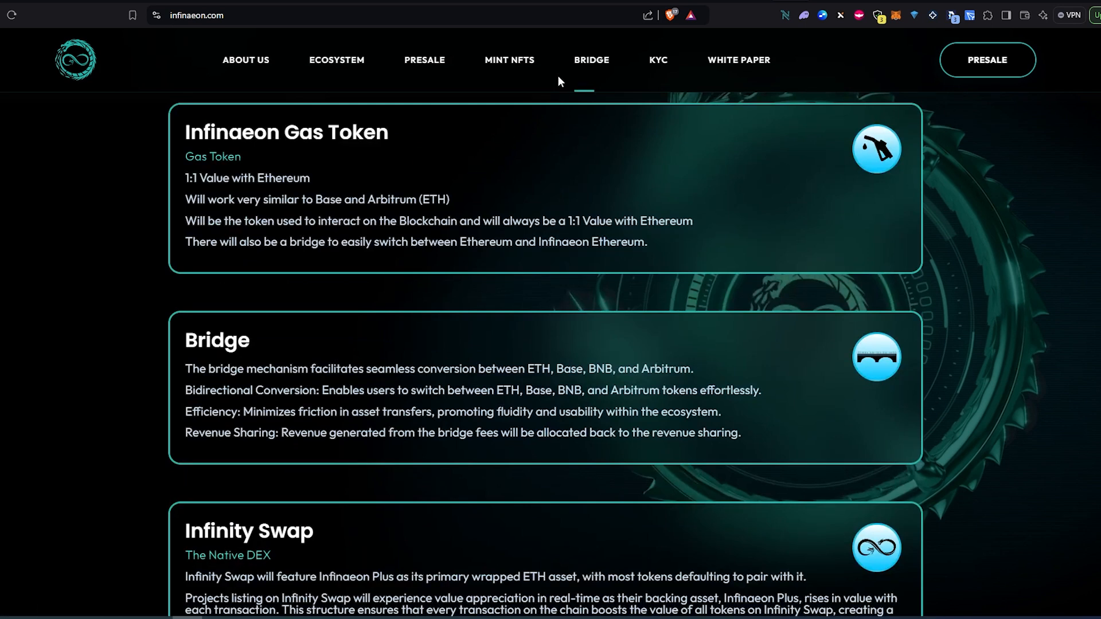
# Step: Scroll to fully show the Infinity Swap and Auto Compound Staking descriptions
pyautogui.scroll(-3)
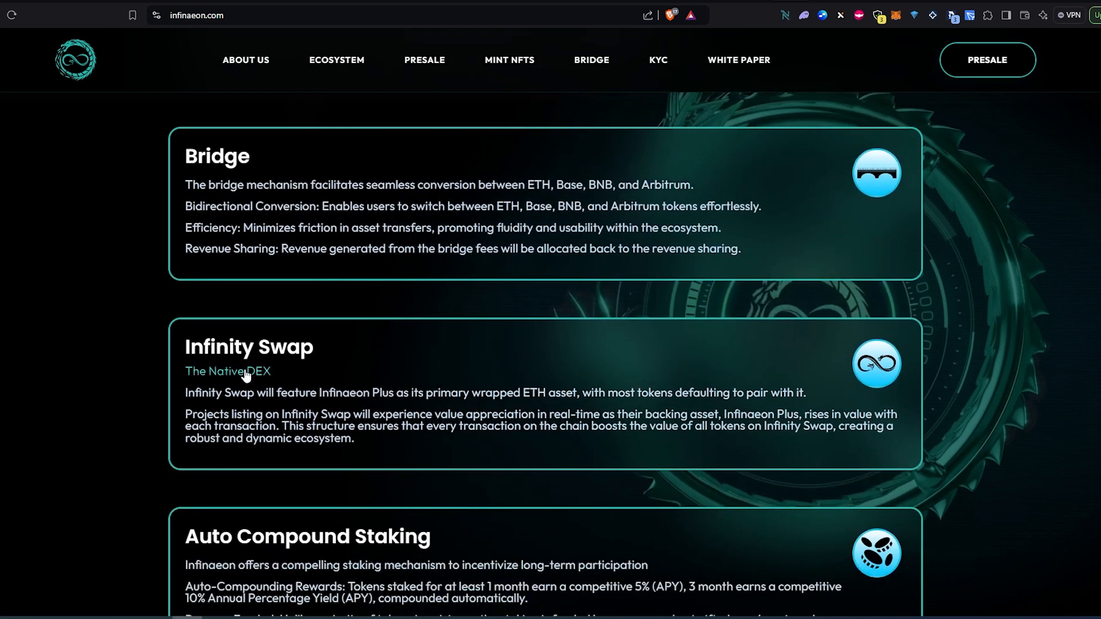
pyautogui.scroll(-3)
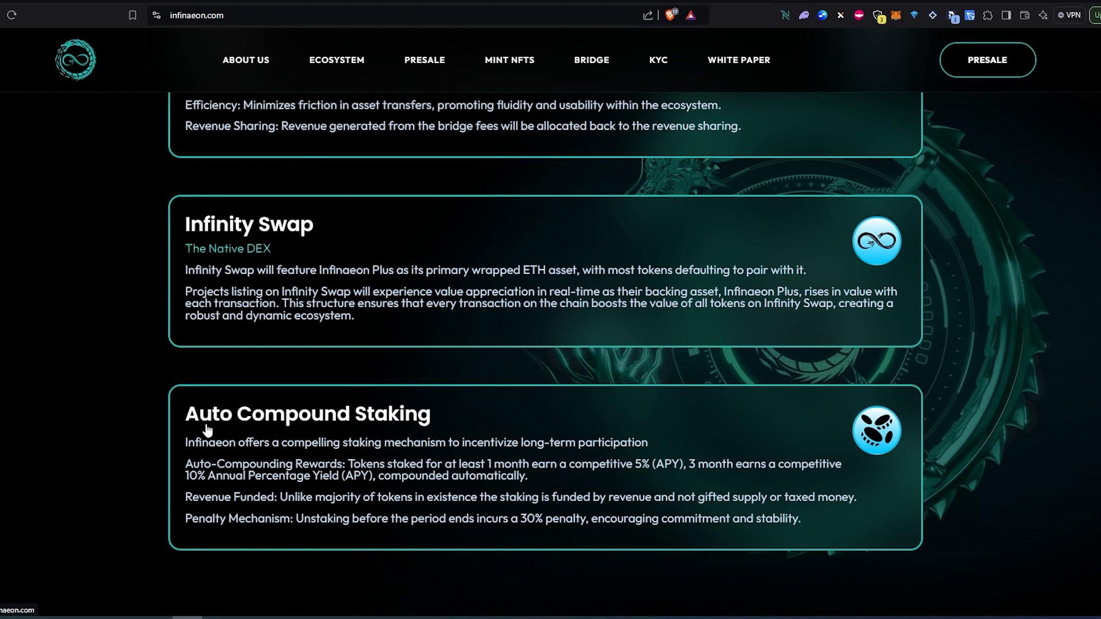
pyautogui.moveTo(287, 479)
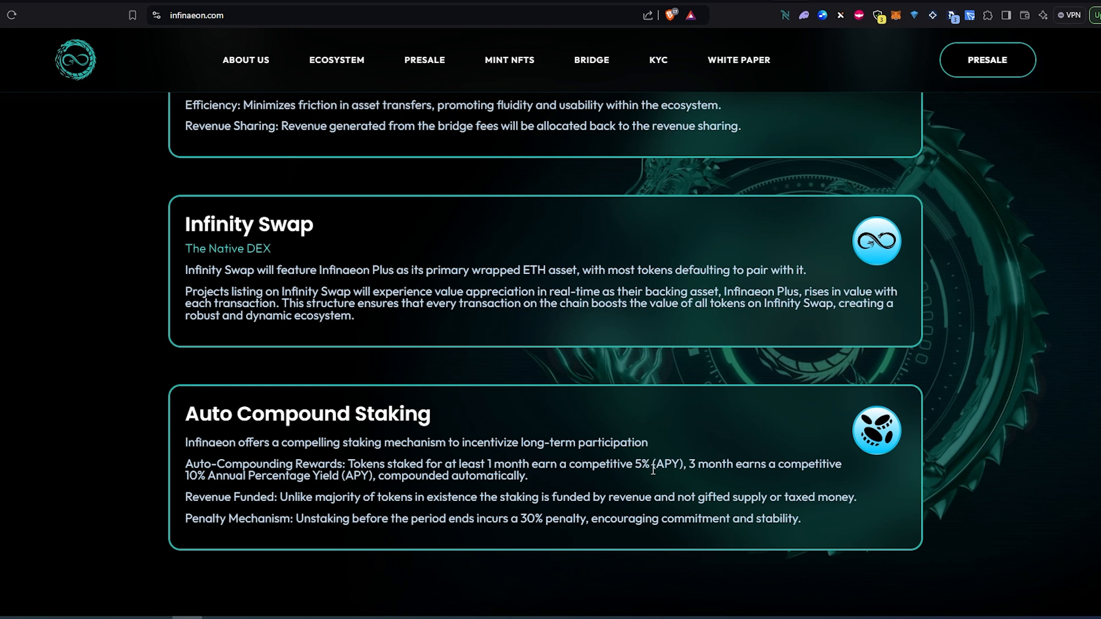
pyautogui.moveTo(370, 481)
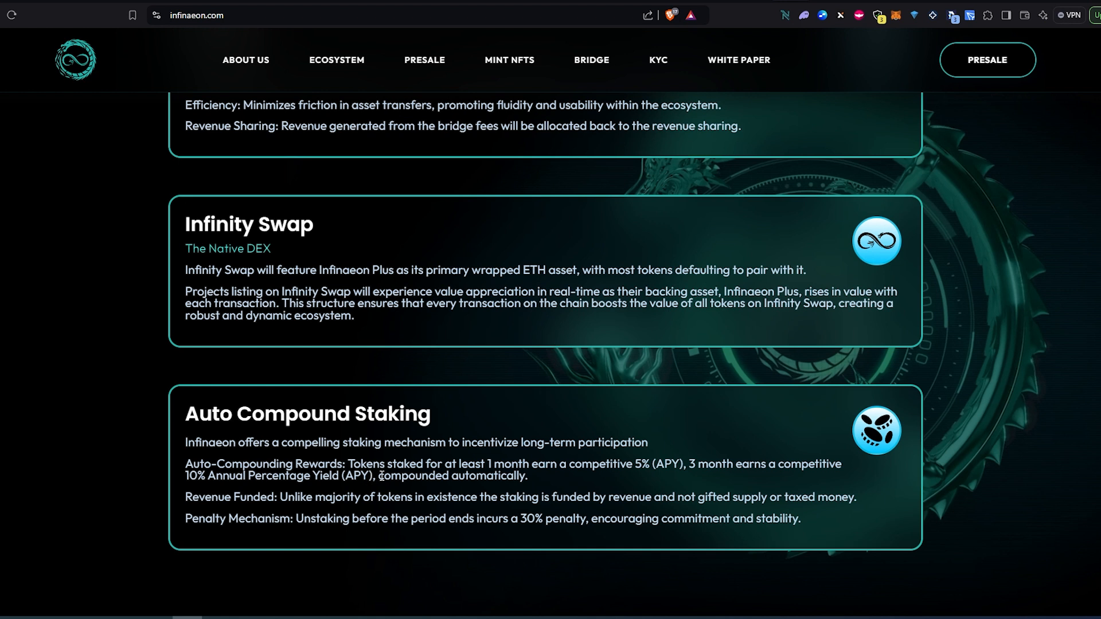
pyautogui.moveTo(528, 534)
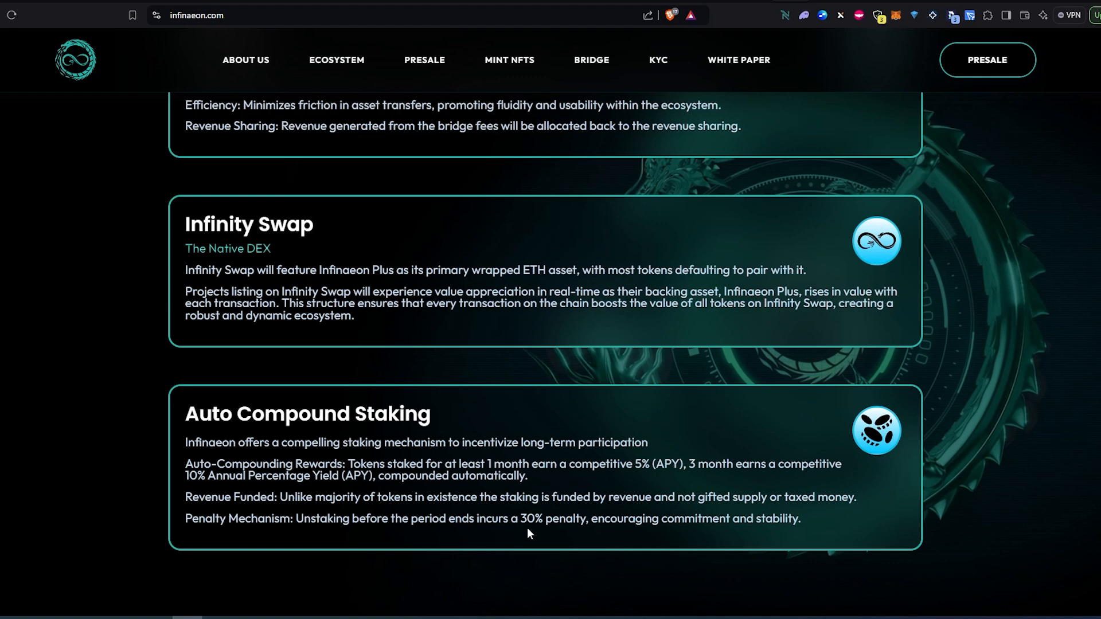
# Step: Scroll to the footer with the Useful Links list, social icons and copyright notice
pyautogui.scroll(-3)
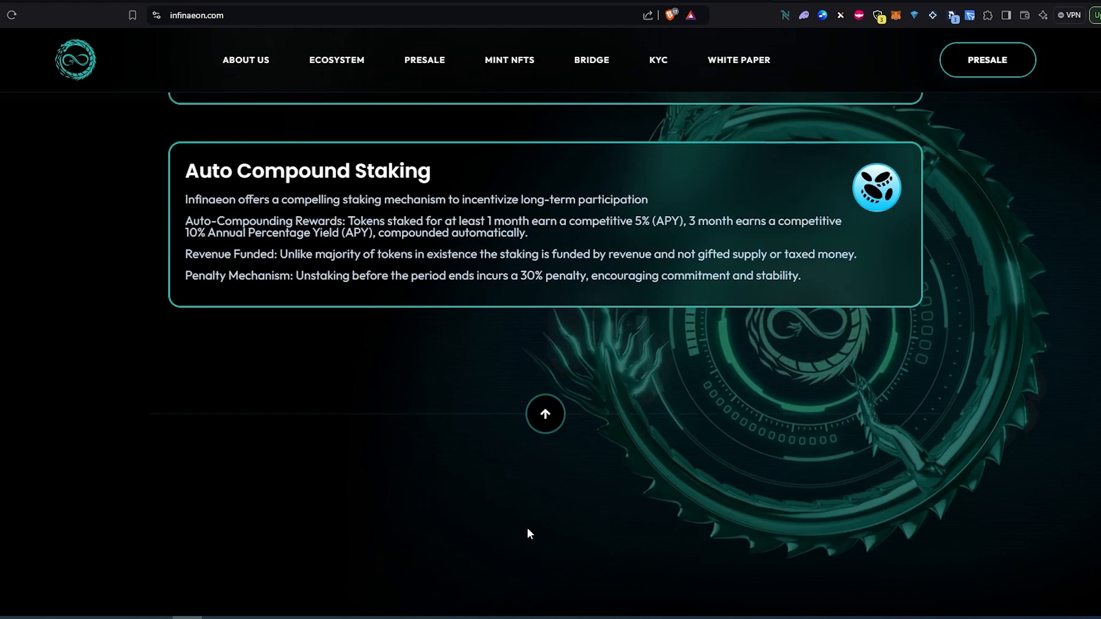
pyautogui.scroll(-3)
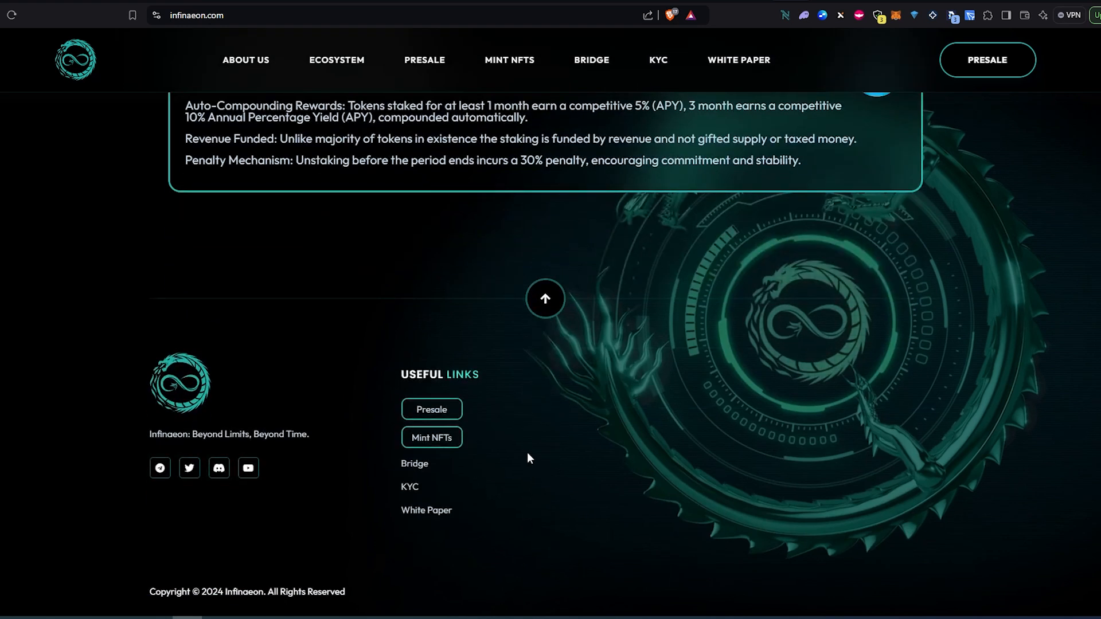
pyautogui.moveTo(439, 412)
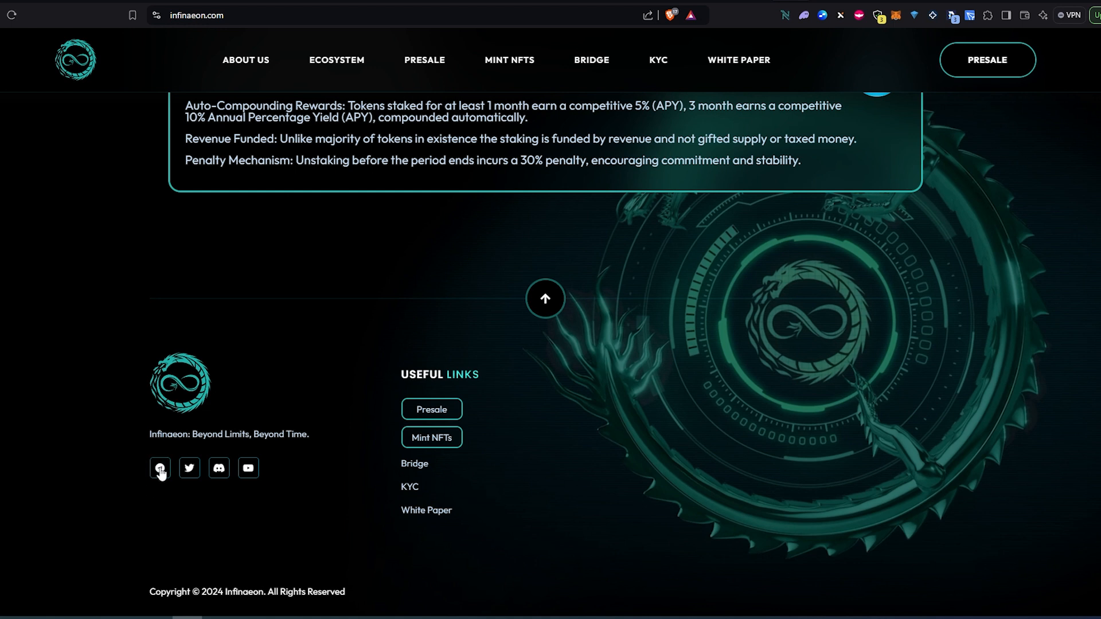
pyautogui.moveTo(248, 473)
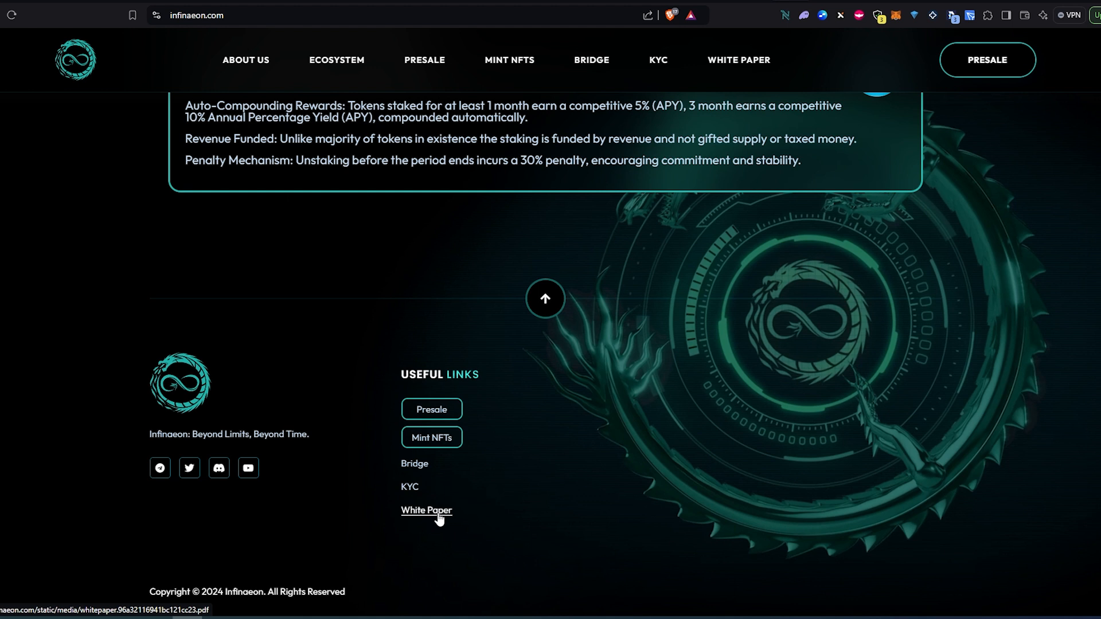
pyautogui.moveTo(819, 6)
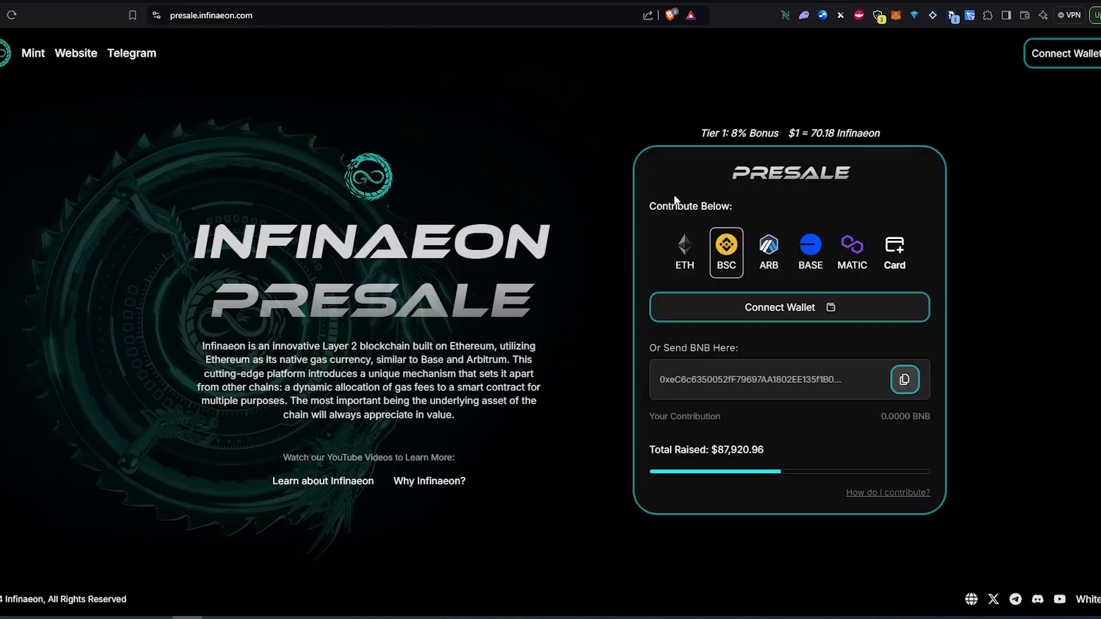
pyautogui.moveTo(751, 264)
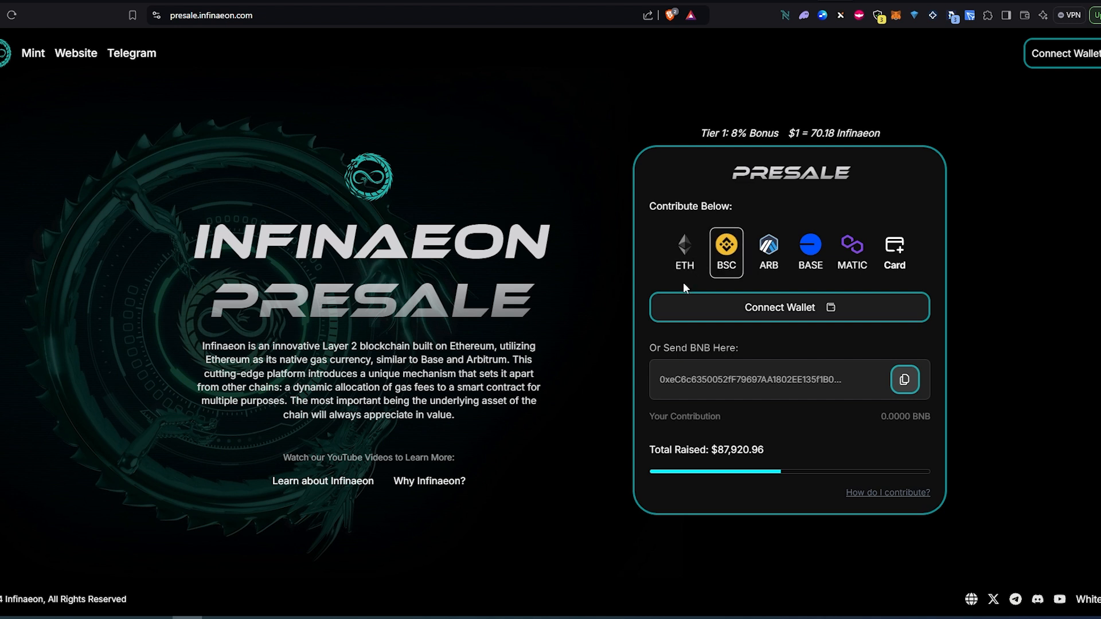
pyautogui.moveTo(685, 268)
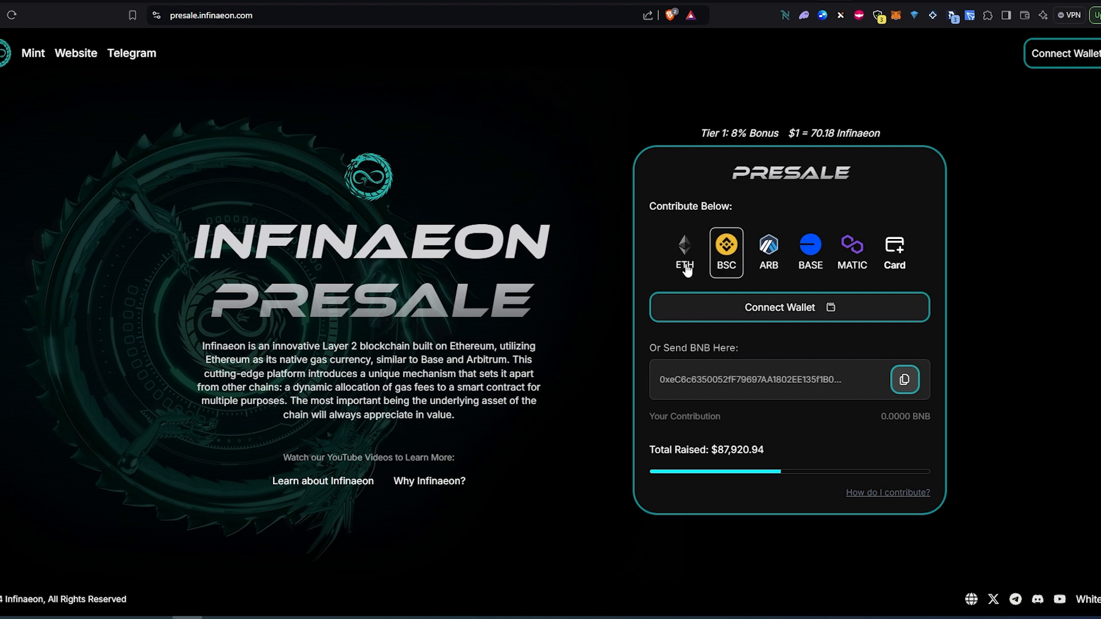
pyautogui.moveTo(803, 257)
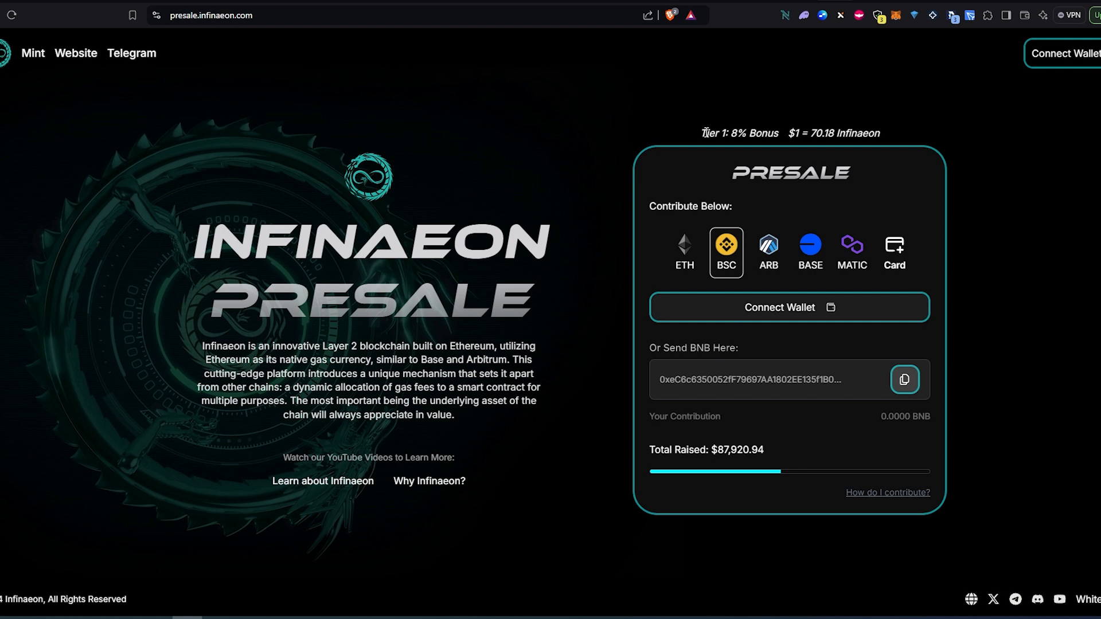
pyautogui.moveTo(748, 131)
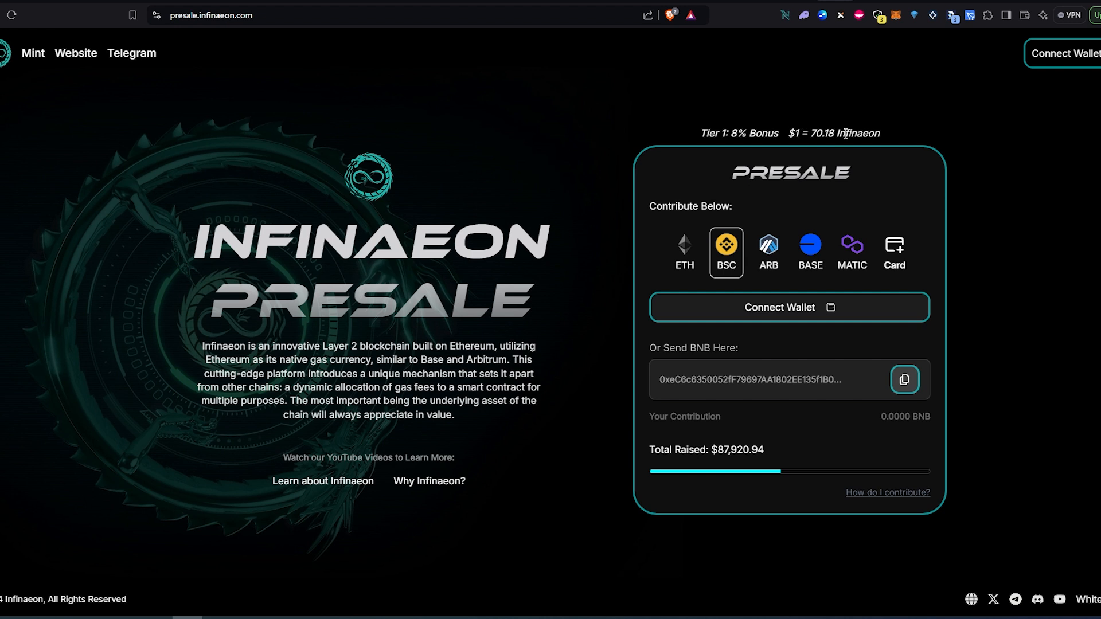
pyautogui.moveTo(819, 148)
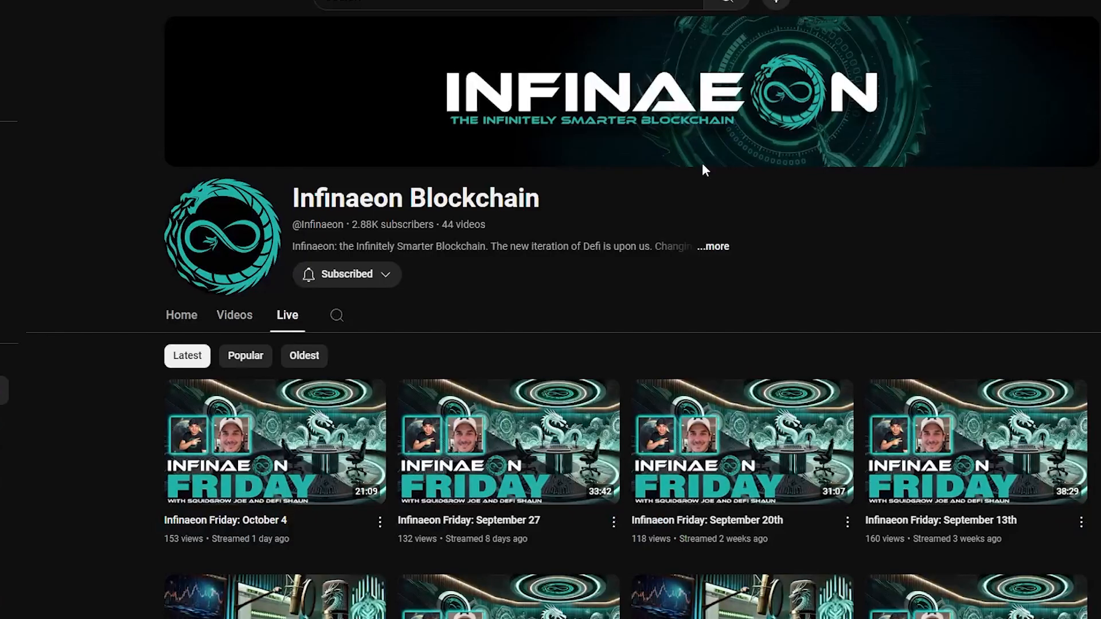
pyautogui.moveTo(459, 354)
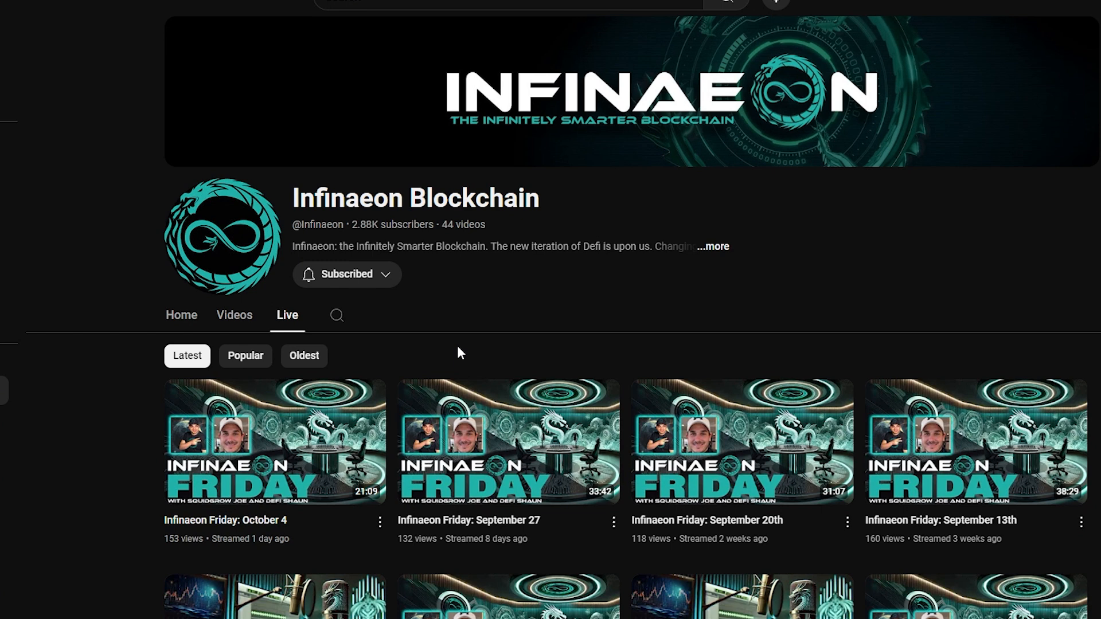
pyautogui.moveTo(494, 330)
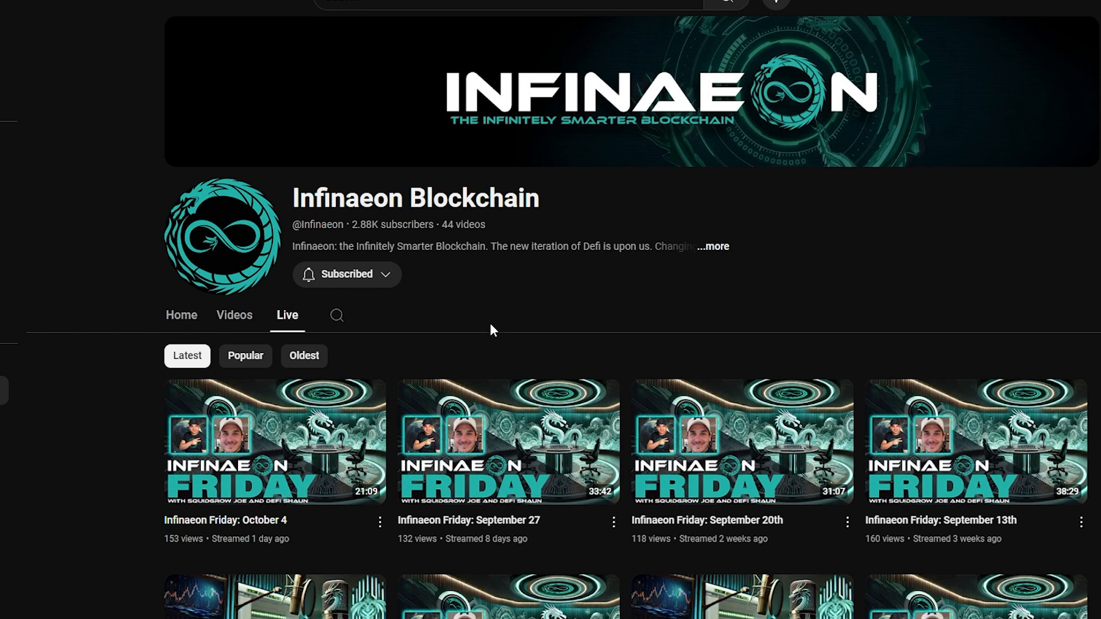
pyautogui.moveTo(844, 461)
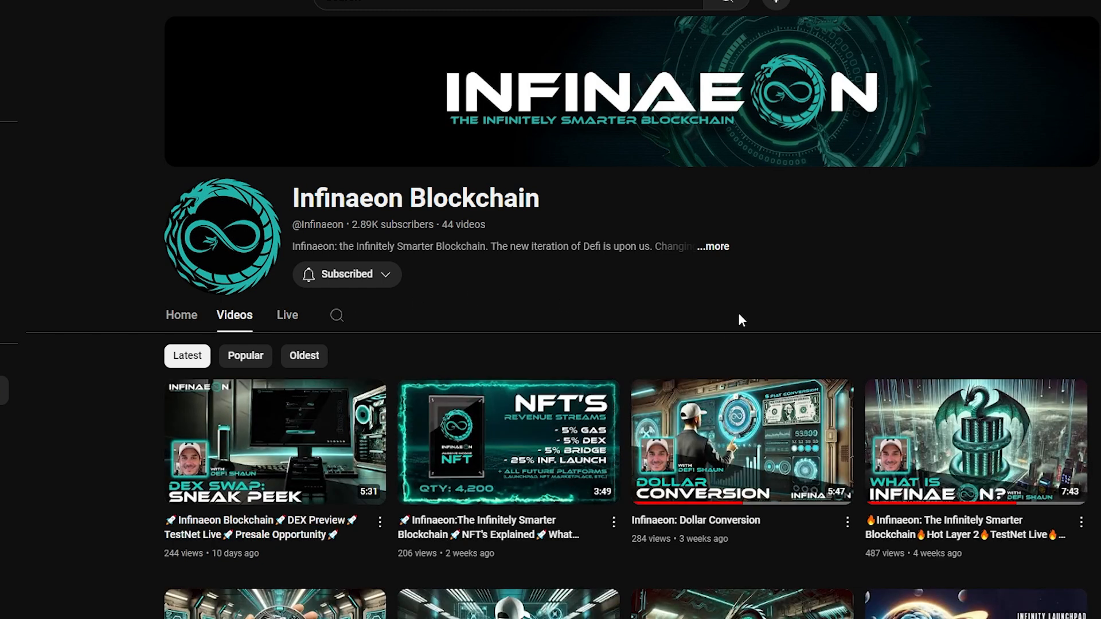
pyautogui.moveTo(392, 337)
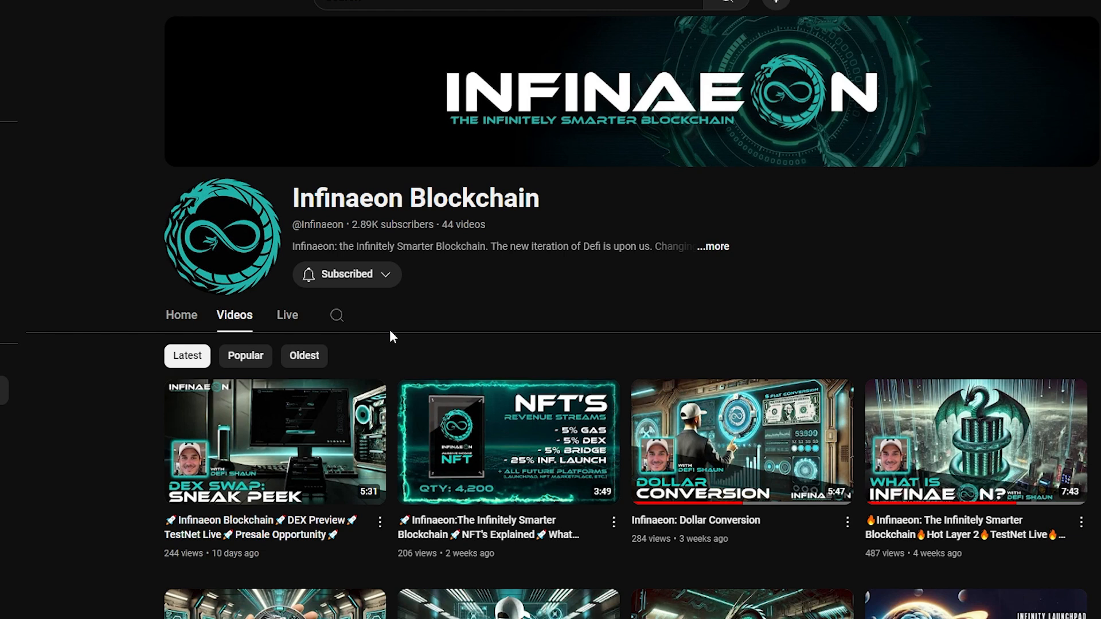